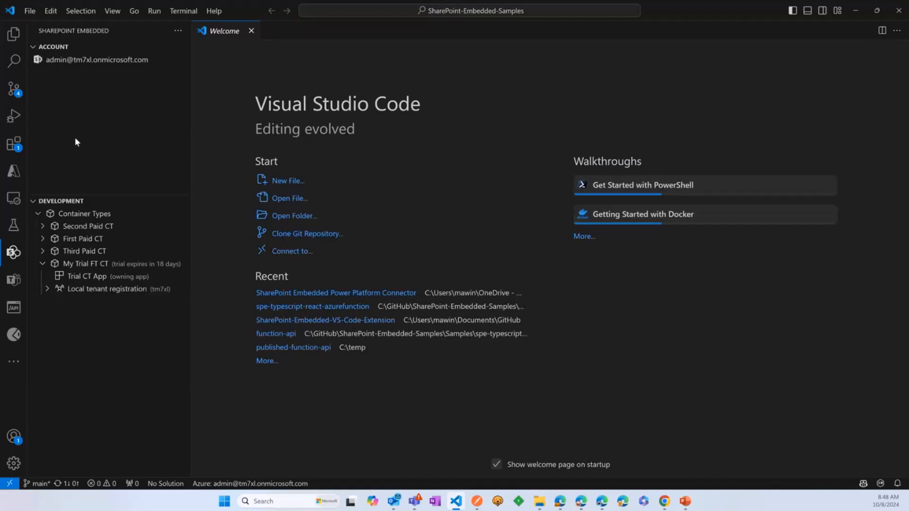
mouse_move(76, 137)
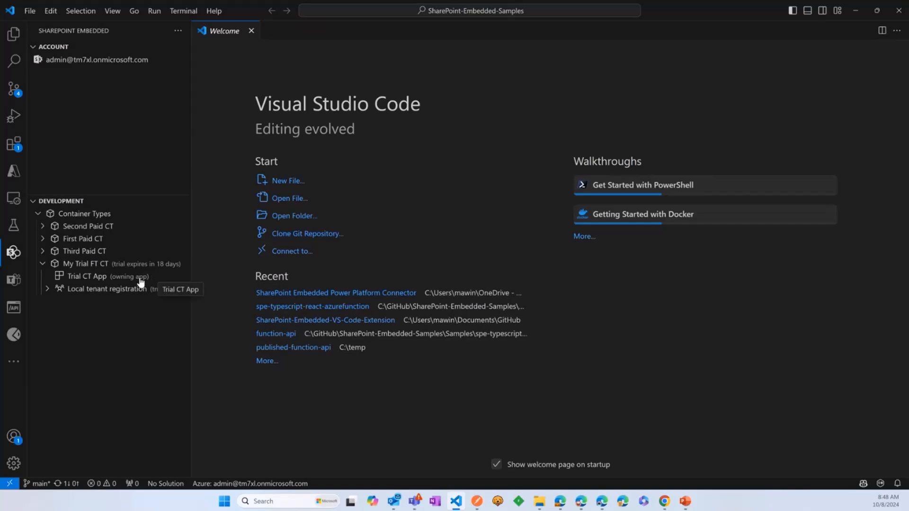
- Bring up the context actions for Trial CT App under My Trial FT CT
click(87, 276)
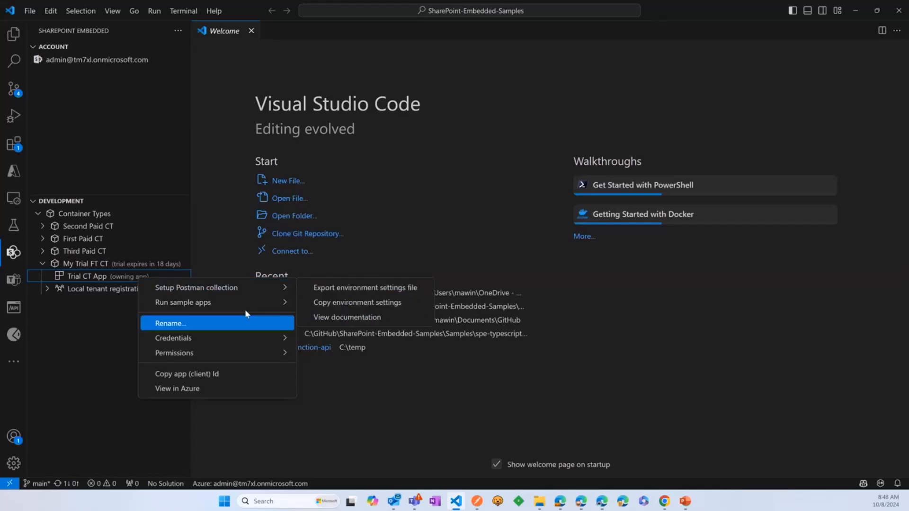
mouse_move(182, 303)
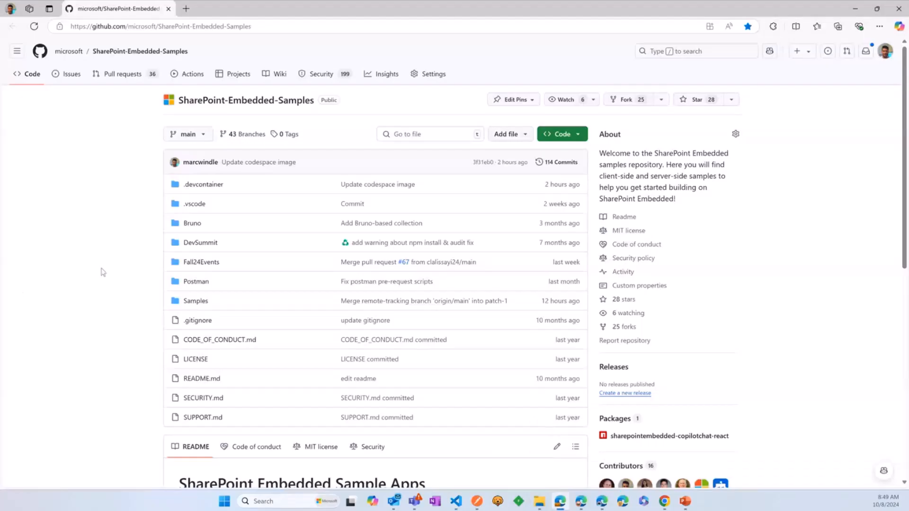
mouse_move(128, 152)
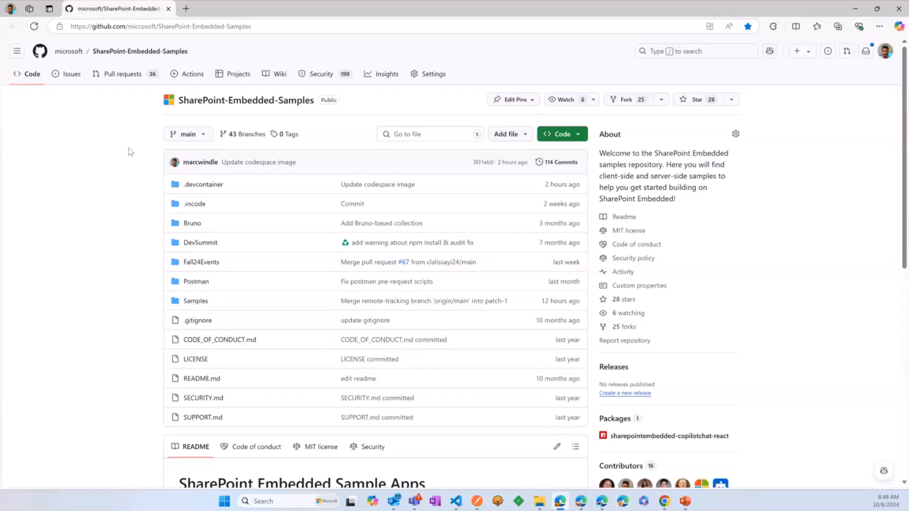
mouse_move(137, 214)
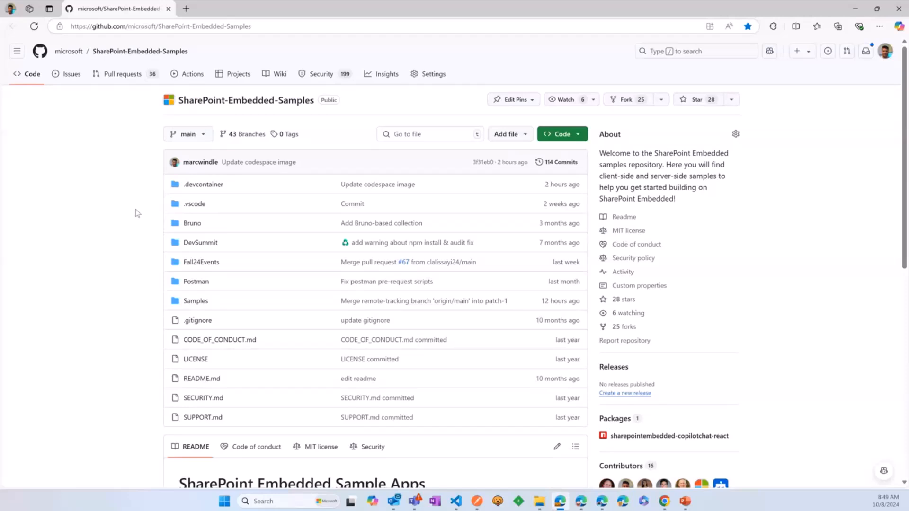
mouse_move(183, 191)
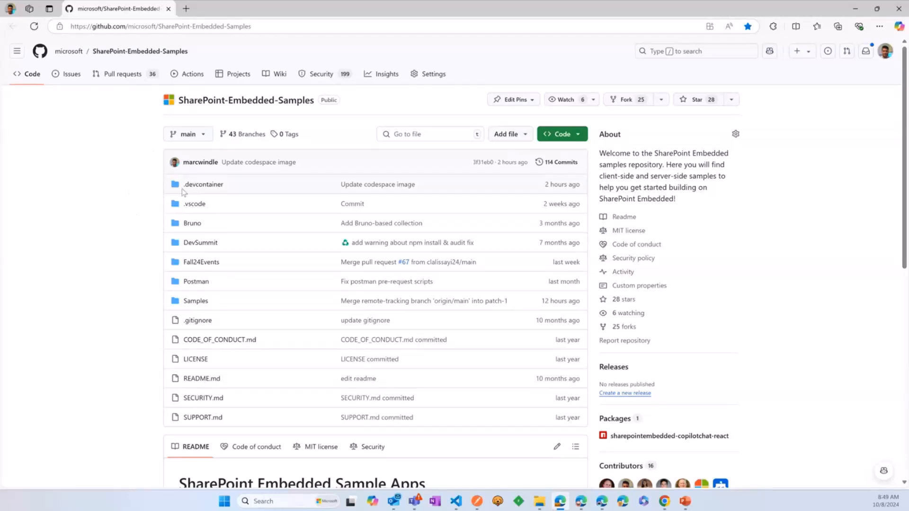
mouse_move(201, 261)
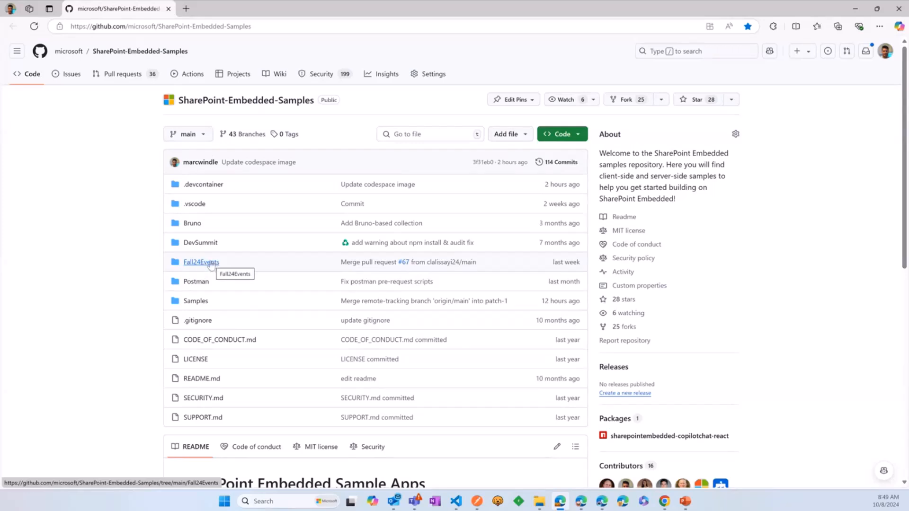
mouse_move(195, 300)
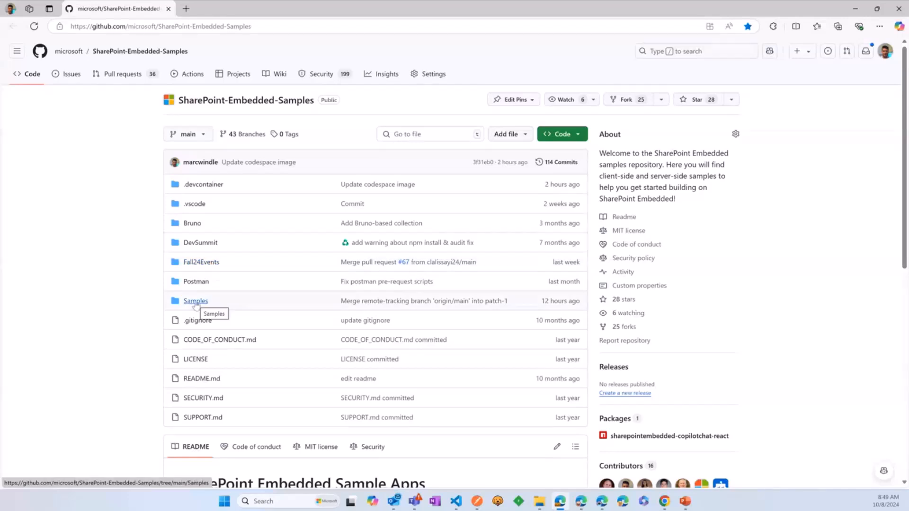
mouse_move(544, 98)
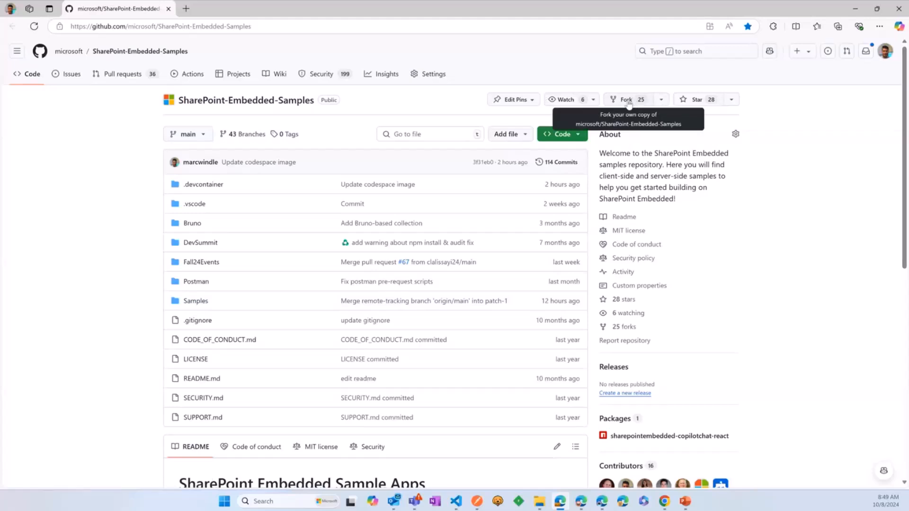
- Fork SharePoint-Embedded-Samples to the personal account with default settings
click(626, 99)
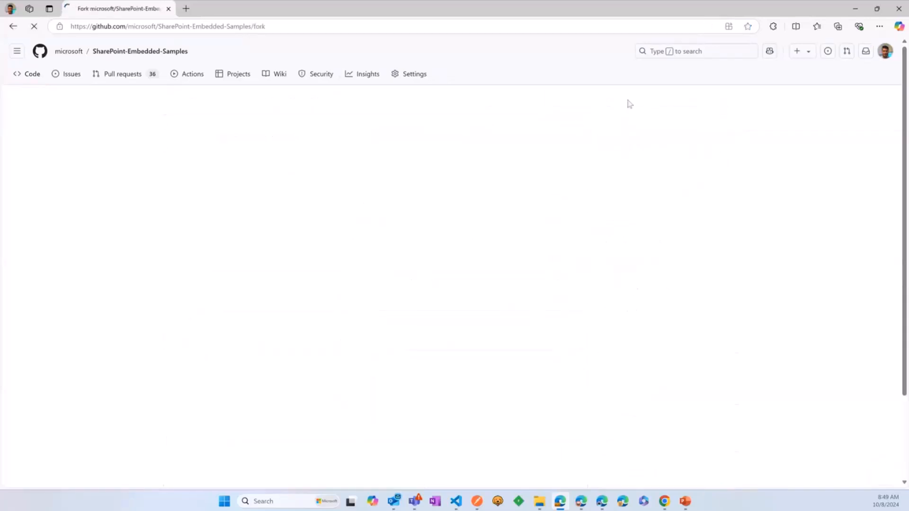
click(588, 349)
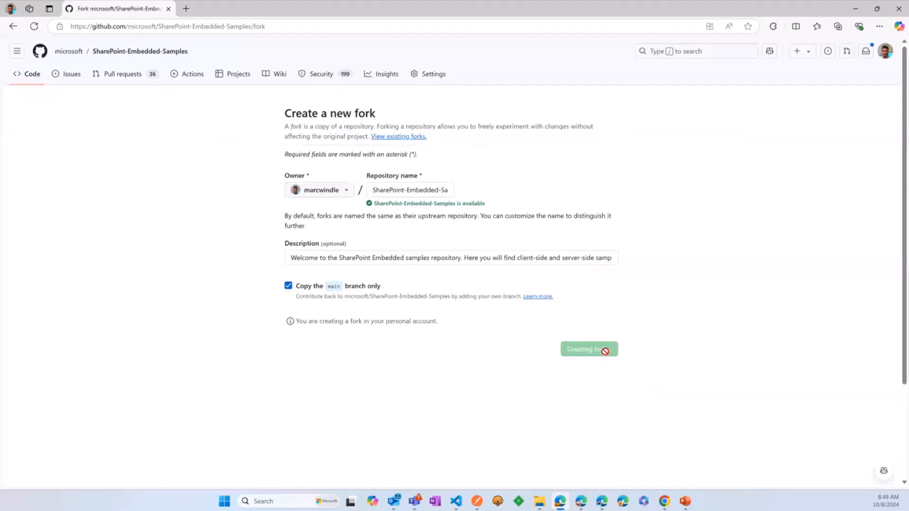
click(589, 350)
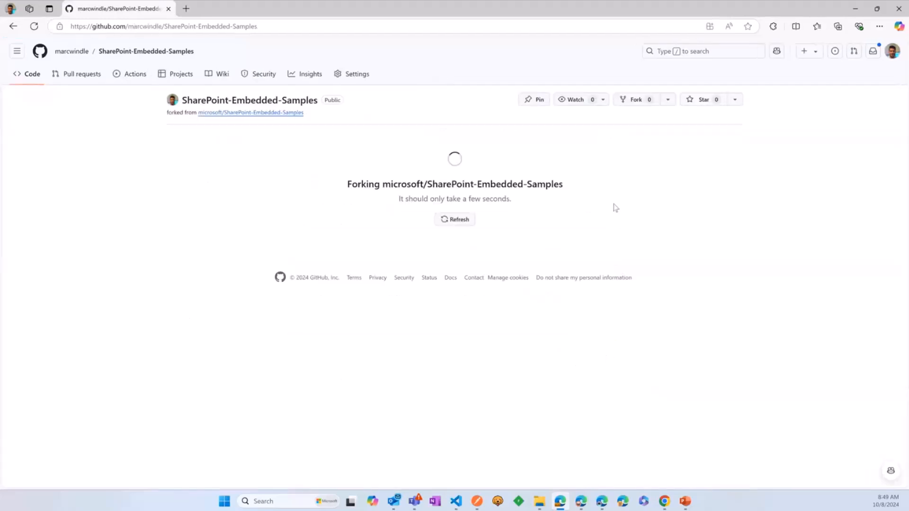
mouse_move(670, 195)
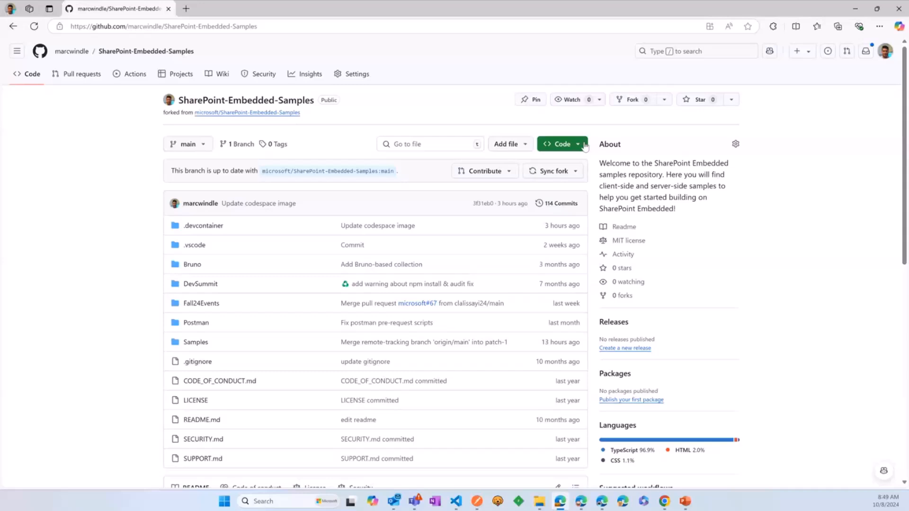
- Create a codespace on the fork's main branch and switch to its new tab
click(578, 144)
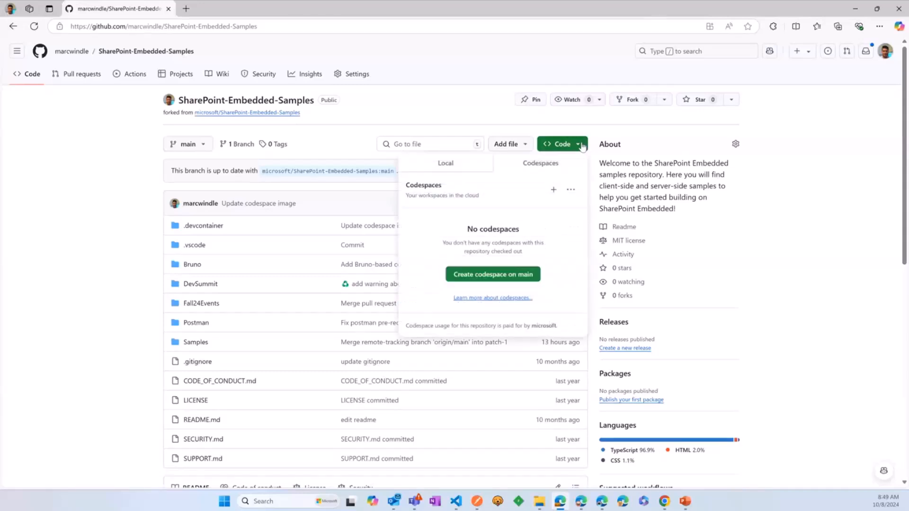
click(492, 274)
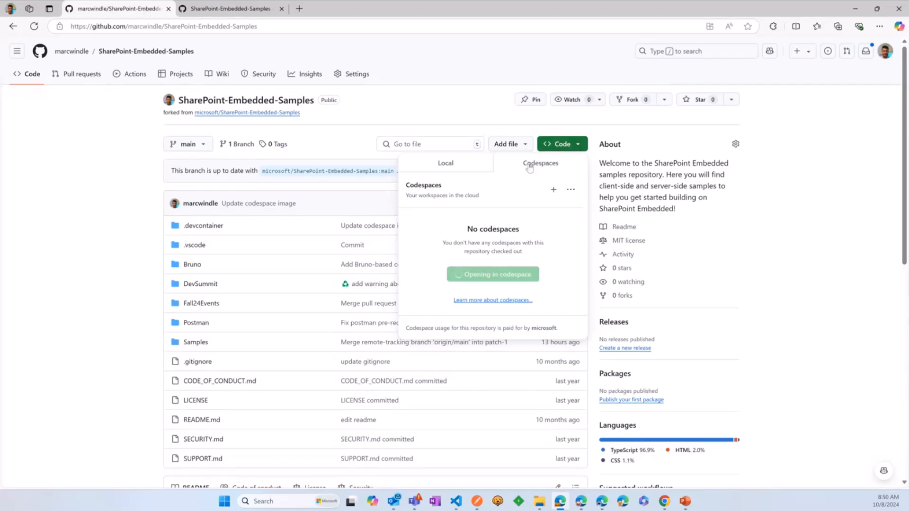
mouse_move(476, 262)
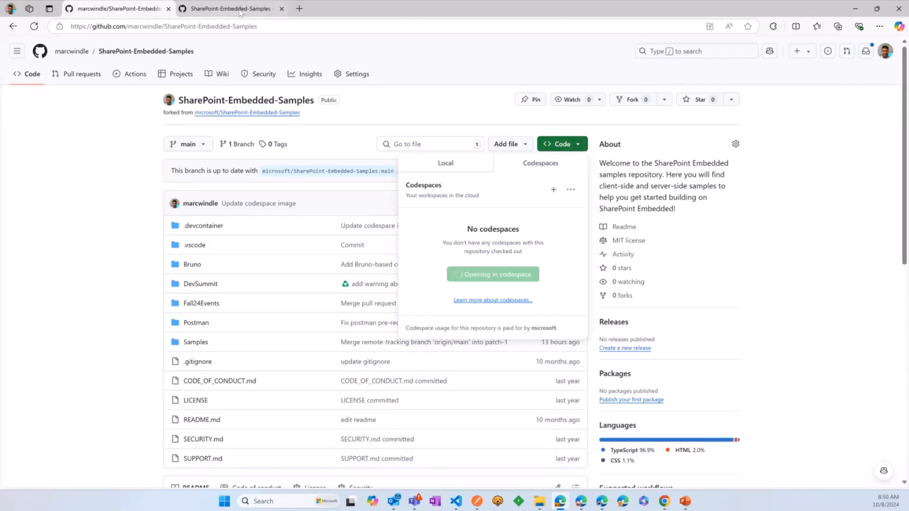
click(492, 273)
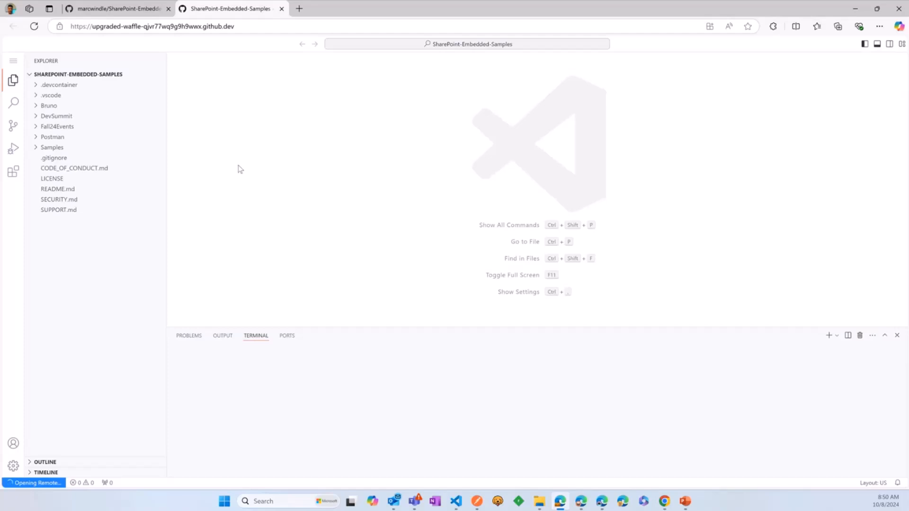
mouse_move(290, 74)
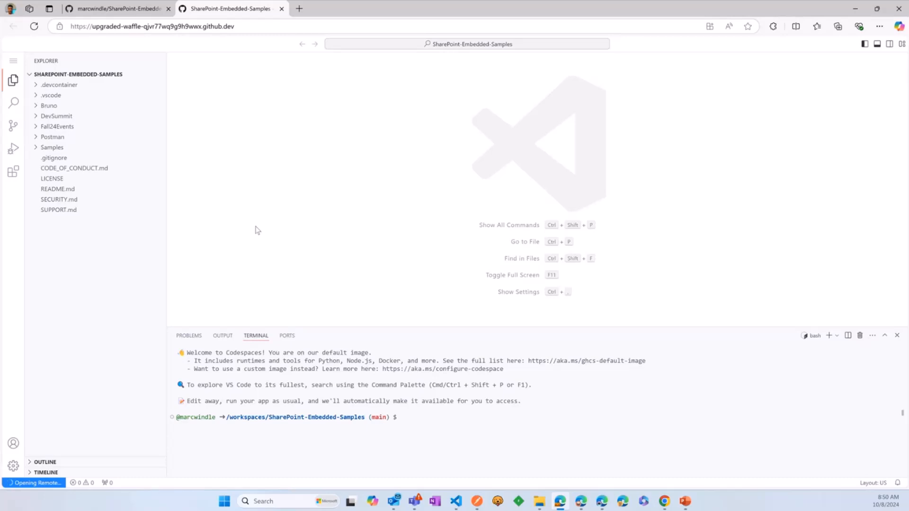
mouse_move(141, 174)
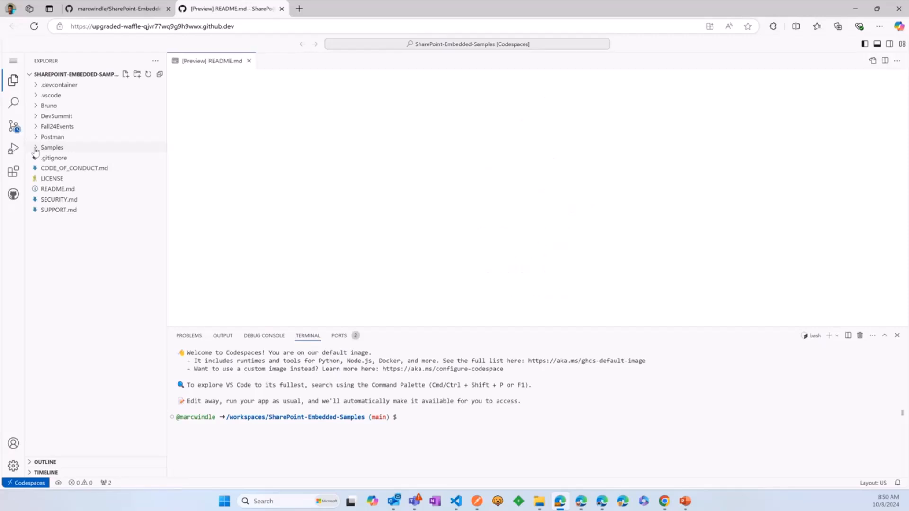
- Expand the Samples folder in the codespace Explorer
click(52, 146)
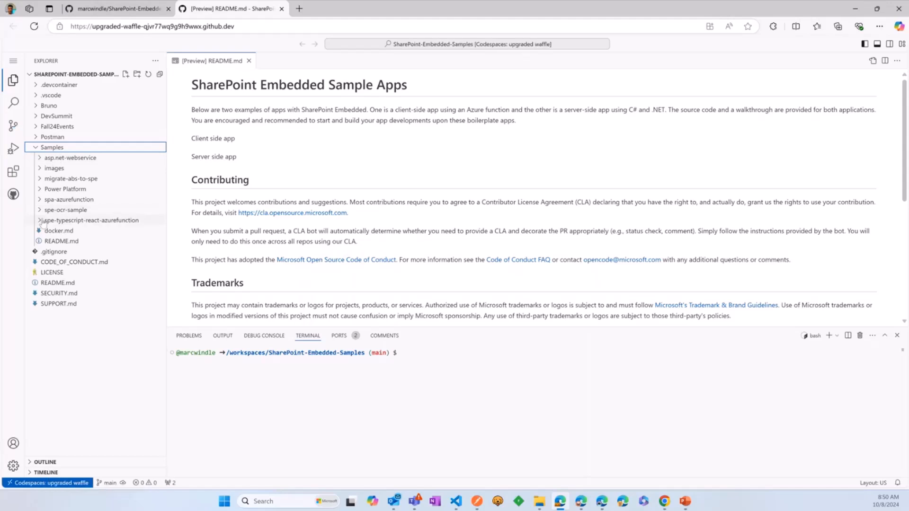
mouse_move(91, 221)
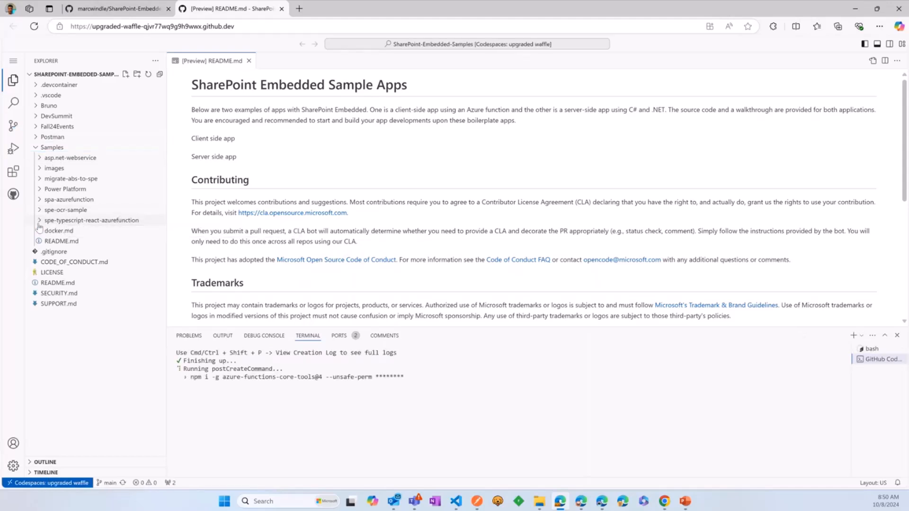
- Expand spe-typescript-react-azurefunction and its config folder to show the settings files
click(91, 220)
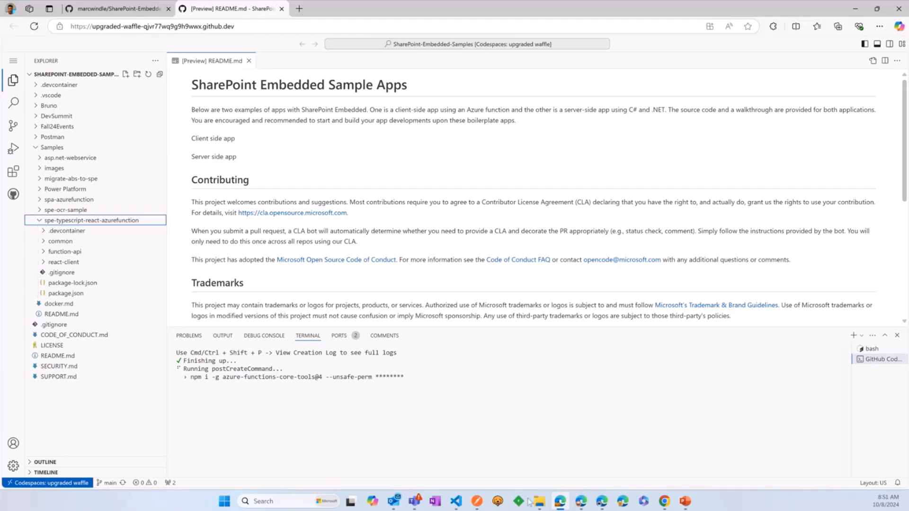
click(538, 501)
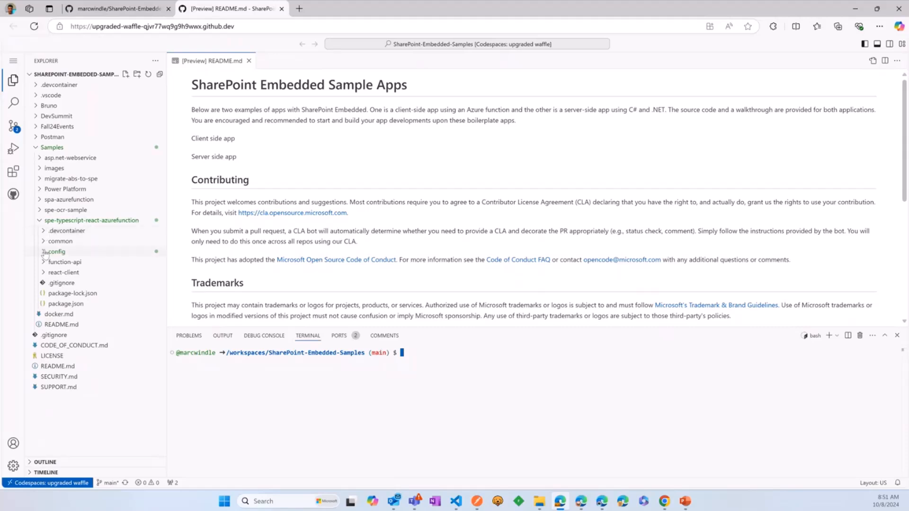
click(56, 251)
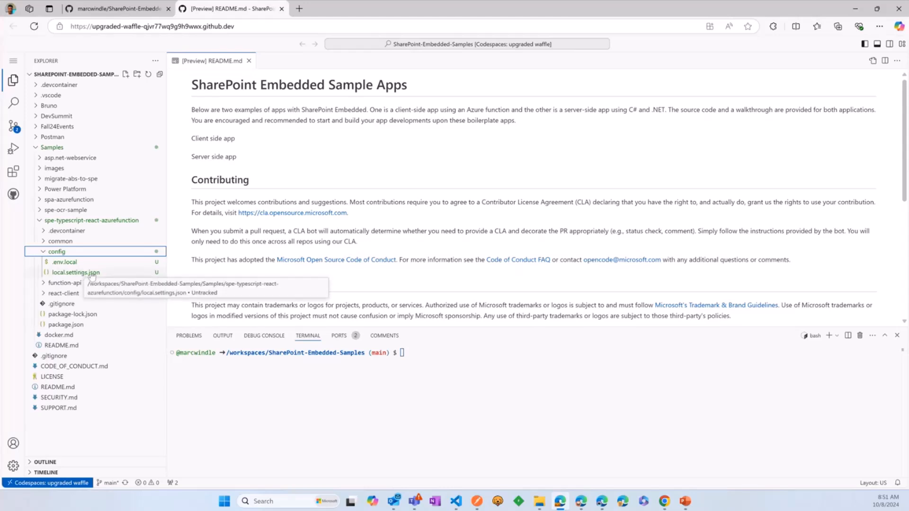
mouse_move(92, 273)
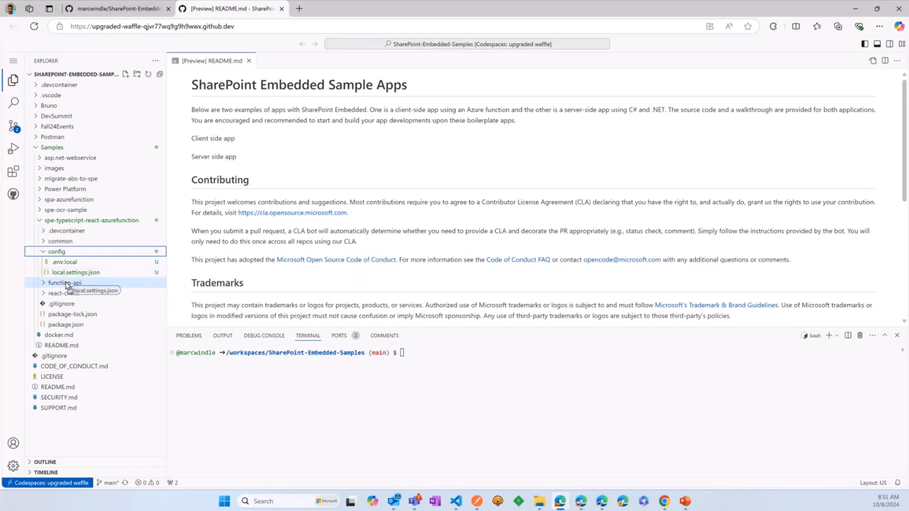
- Move local.settings.json into the function-api folder and confirm the move
drag(76, 272, 64, 283)
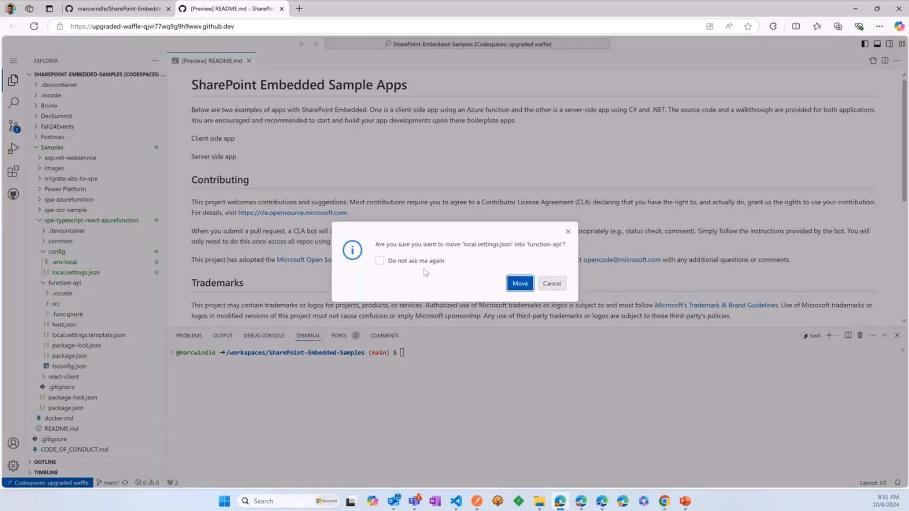
click(519, 283)
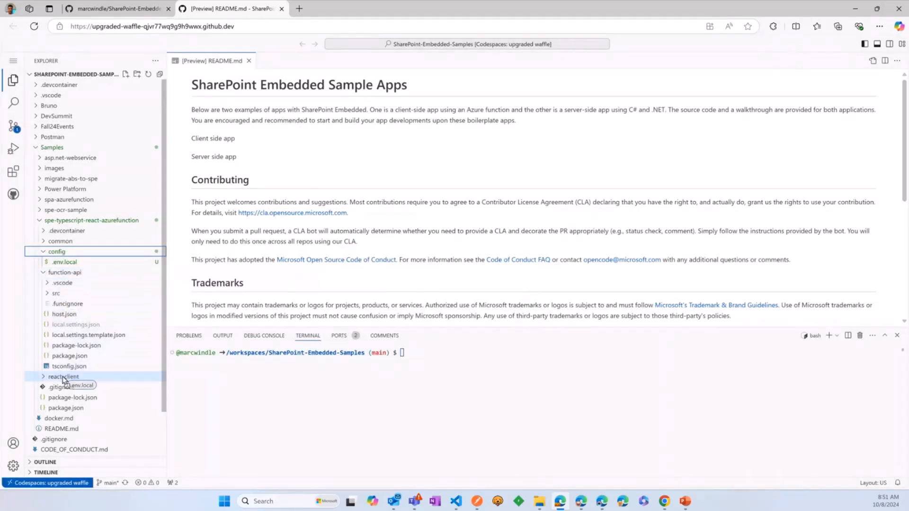
click(62, 376)
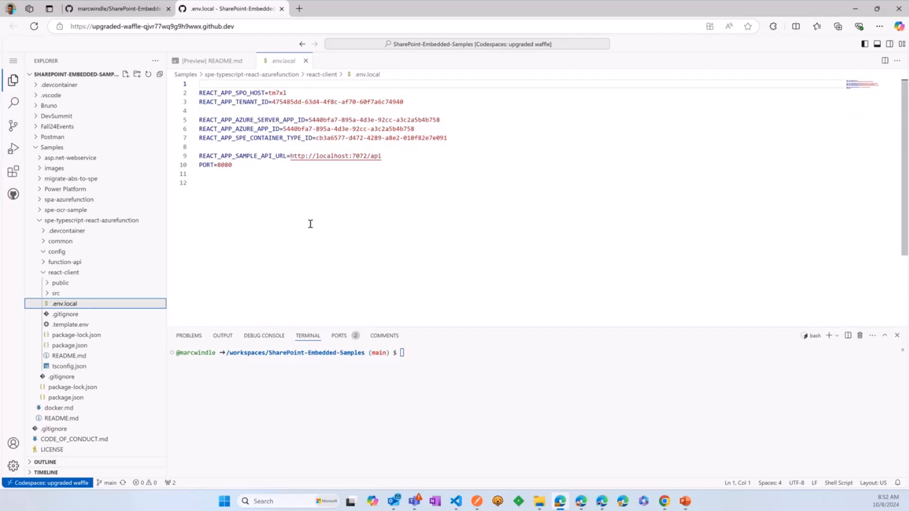
mouse_move(292, 280)
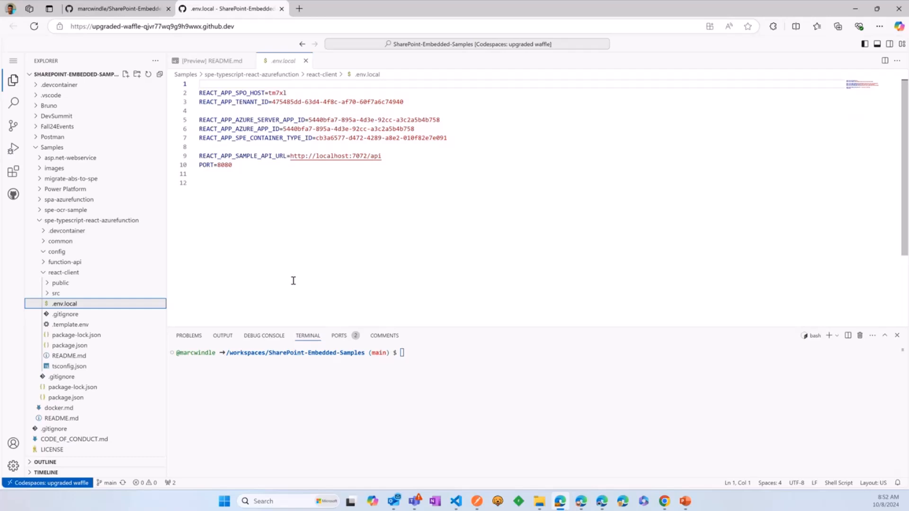
mouse_move(215, 266)
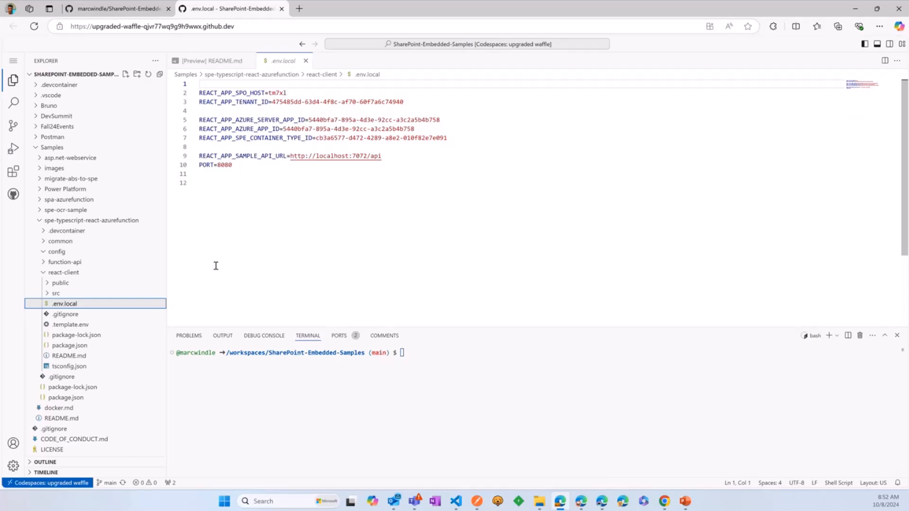
mouse_move(93, 223)
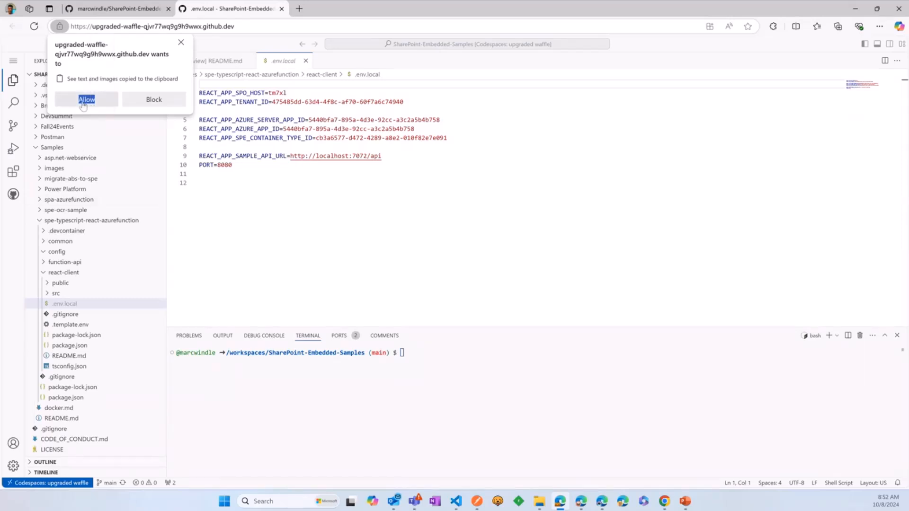
- Start an integrated terminal in spe-typescript-react-azurefunction and show the forwarded ports list
right_click(91, 221)
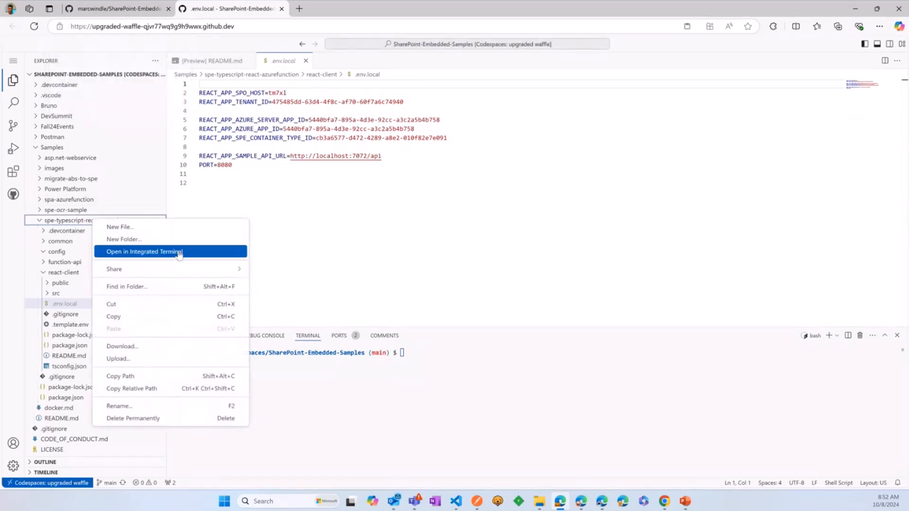
click(144, 251)
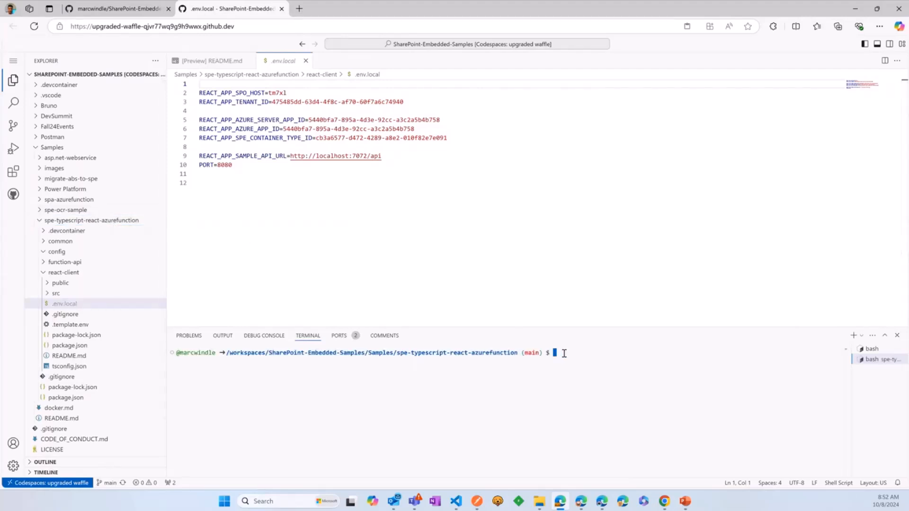
click(340, 335)
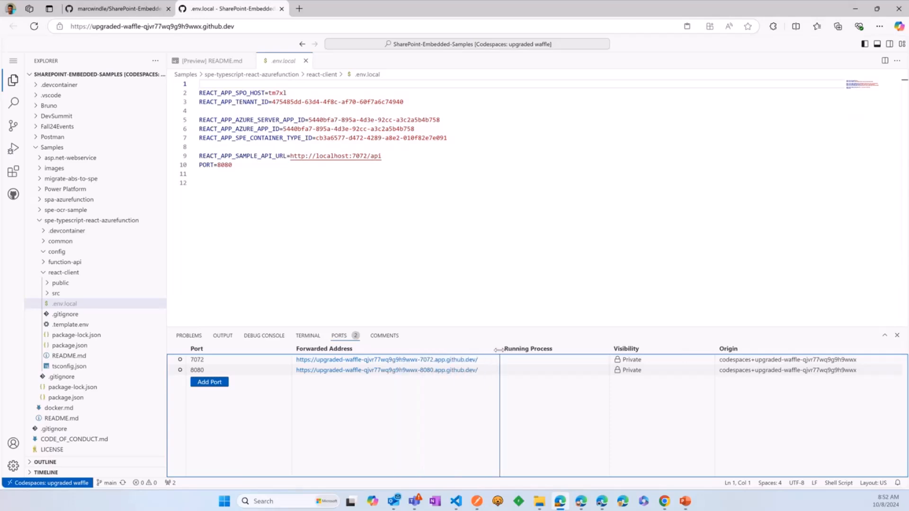
mouse_move(655, 346)
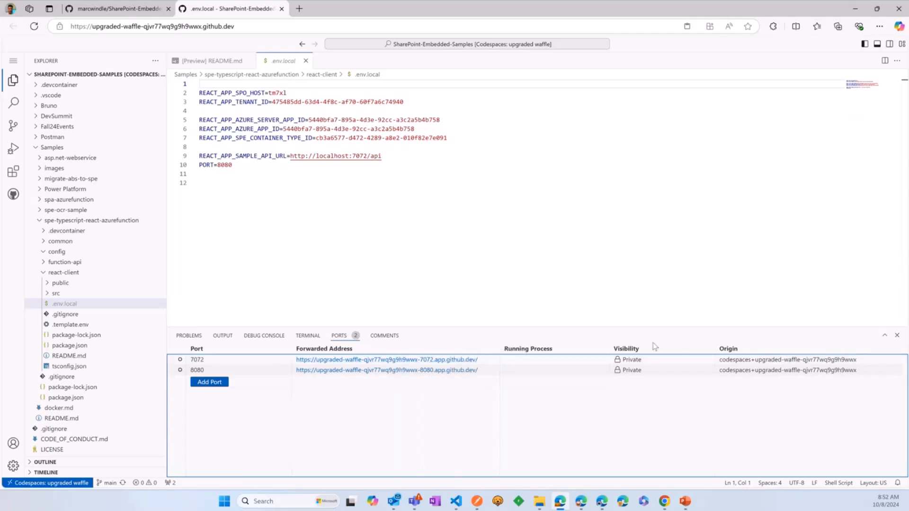
mouse_move(385, 360)
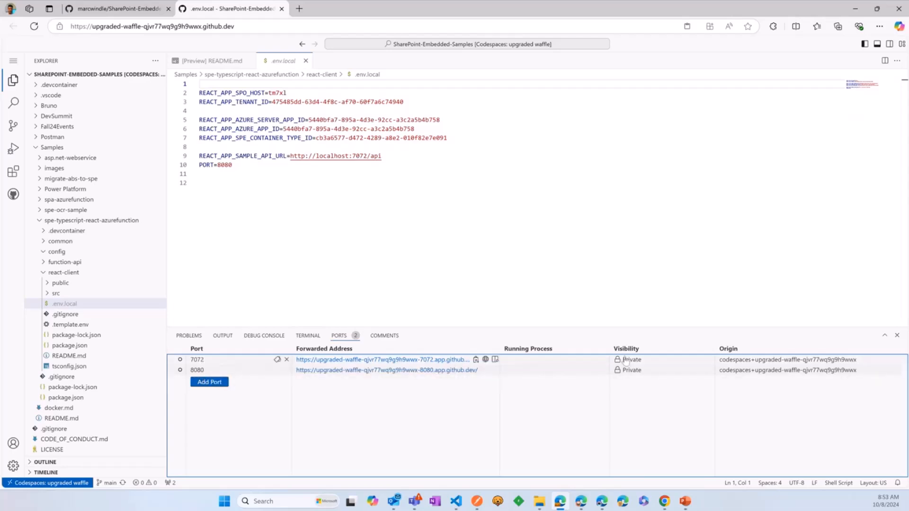
- Set forwarded ports 7072 and 8080 to public visibility, then return to .env.local
right_click(632, 370)
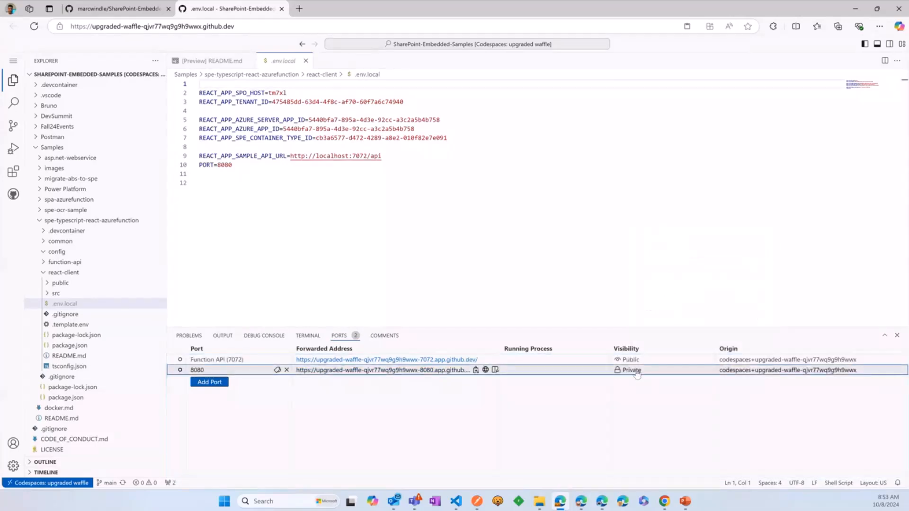
right_click(632, 370)
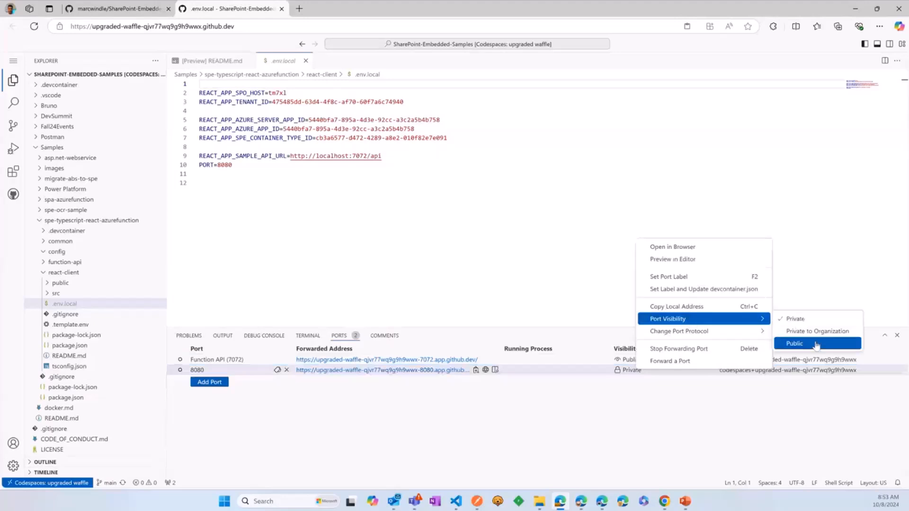
click(795, 343)
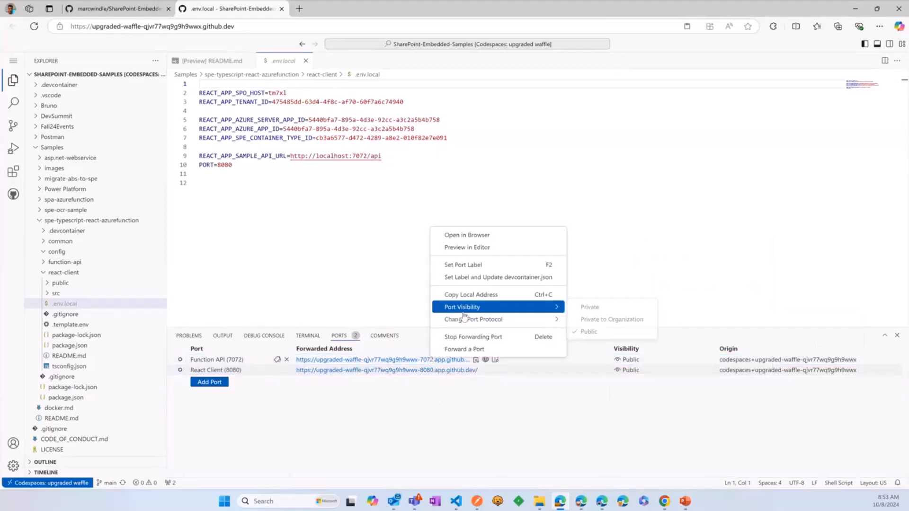
click(475, 292)
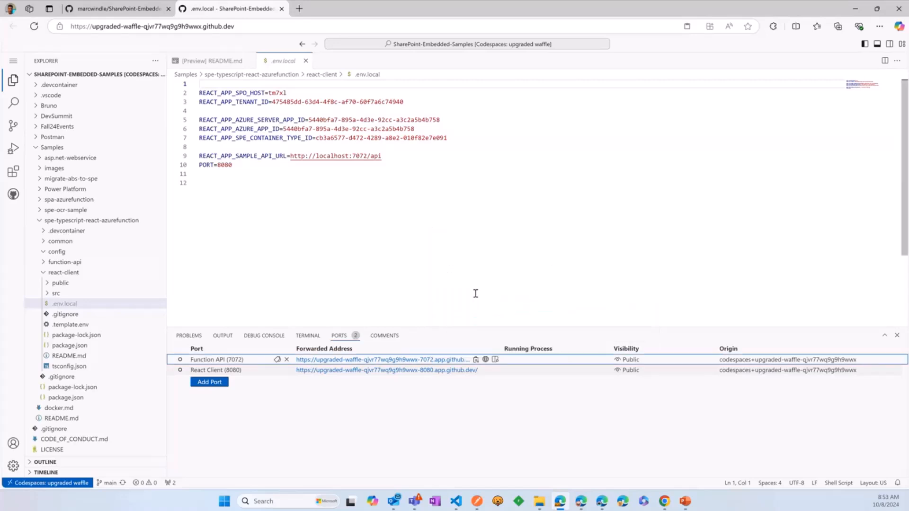
click(371, 156)
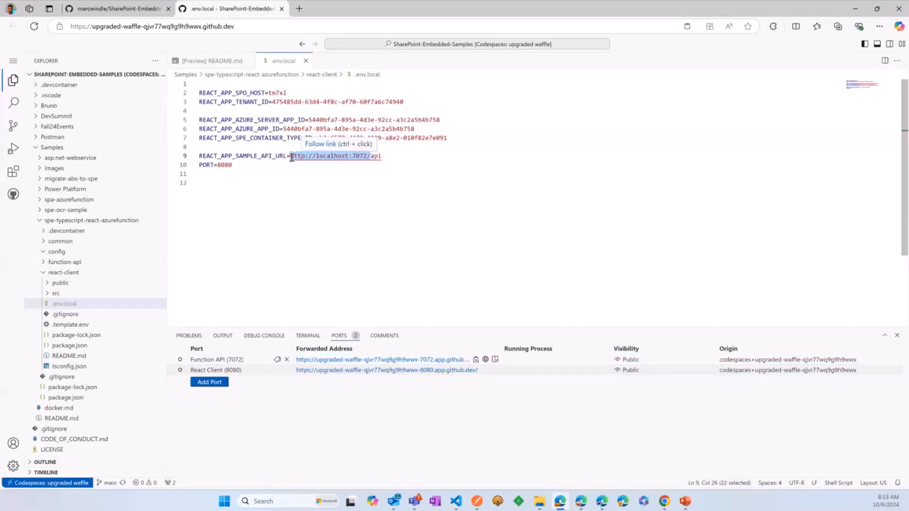
text(https://upgraded-waffle-qjvr77wq9g9h9wwx-7072.app.github.dev/api)
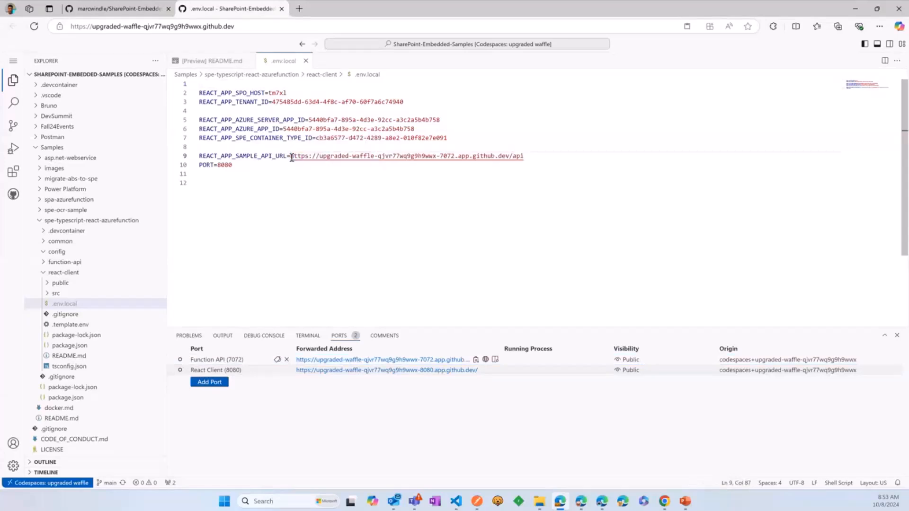
mouse_move(449, 155)
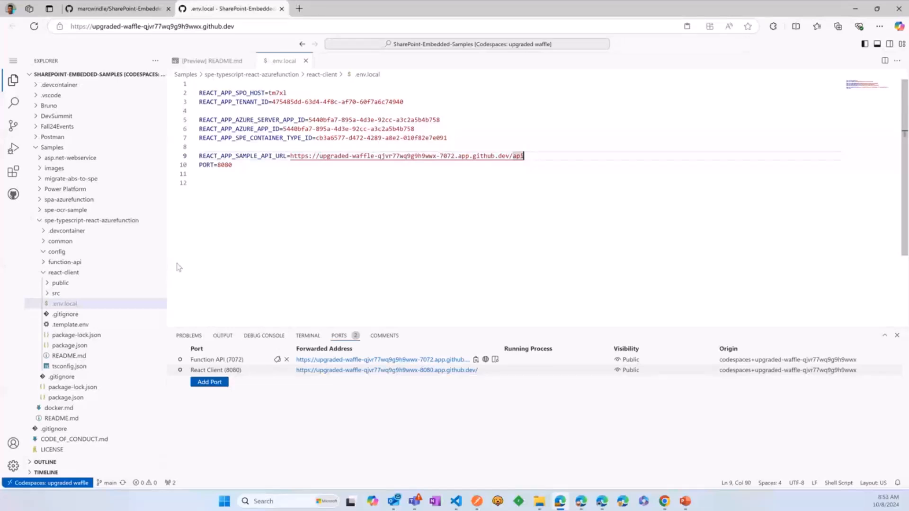
mouse_move(308, 336)
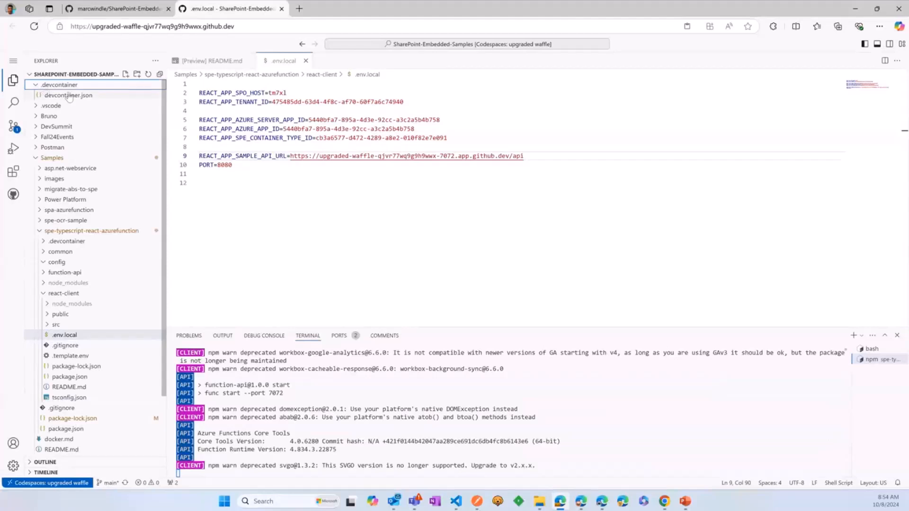
- Review devcontainer.json's port labels Function API (7072) and React Client (8080)
click(68, 94)
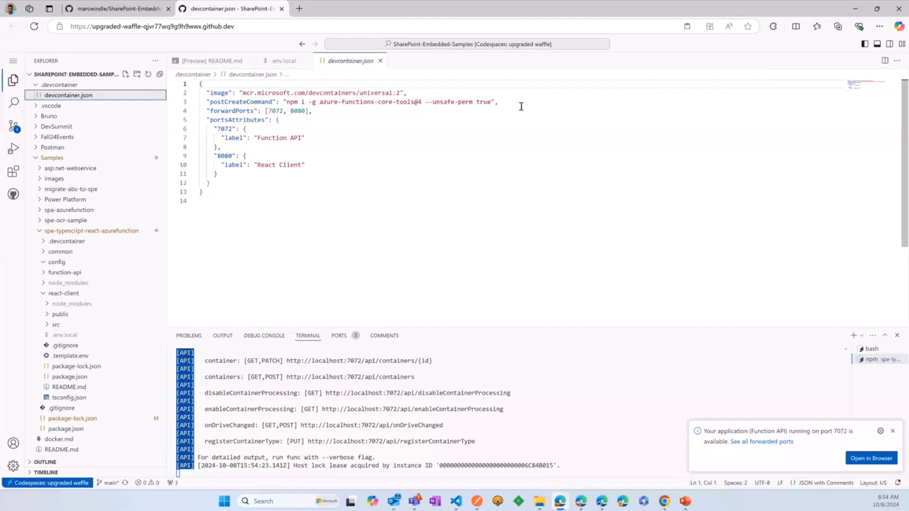
mouse_move(354, 245)
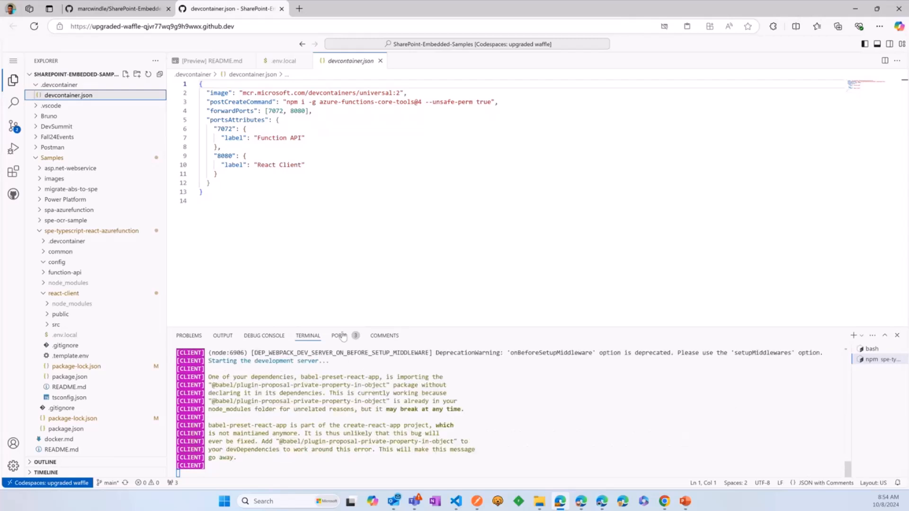
- Copy the React Client (8080) forwarded address from the ports list
click(339, 335)
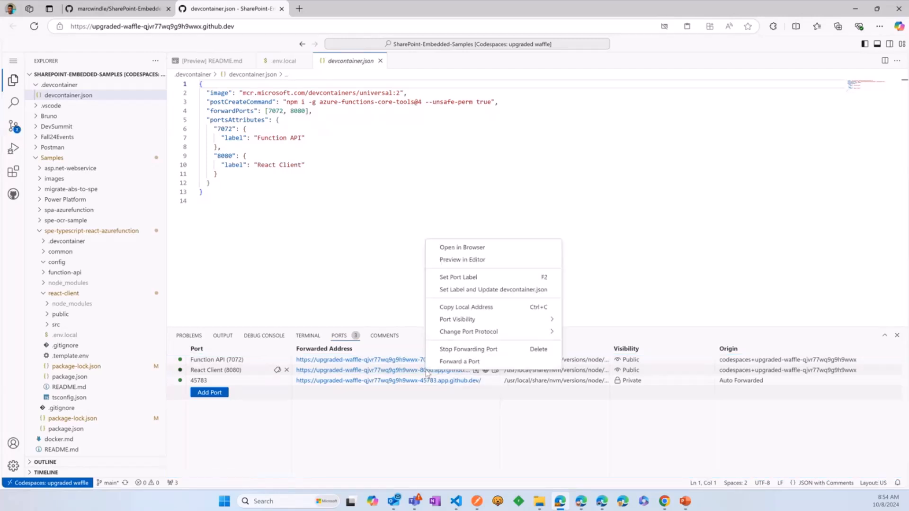
mouse_move(457, 319)
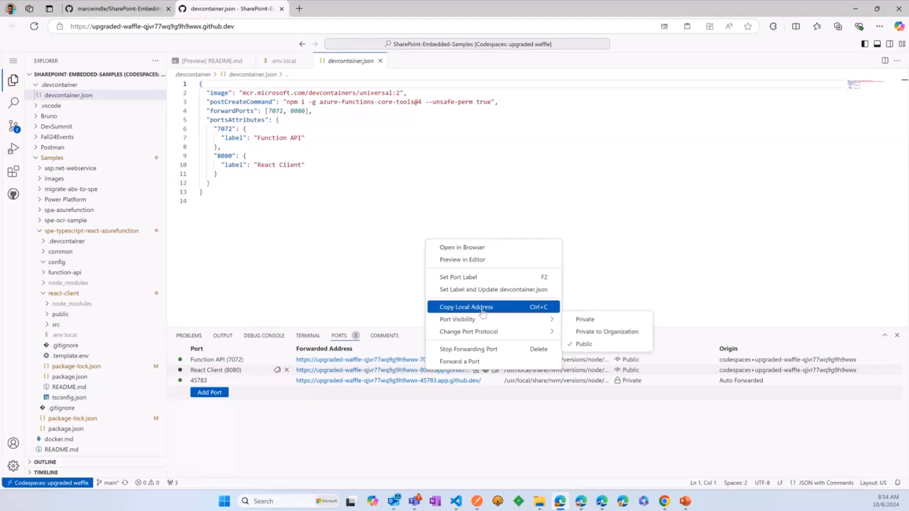
click(466, 307)
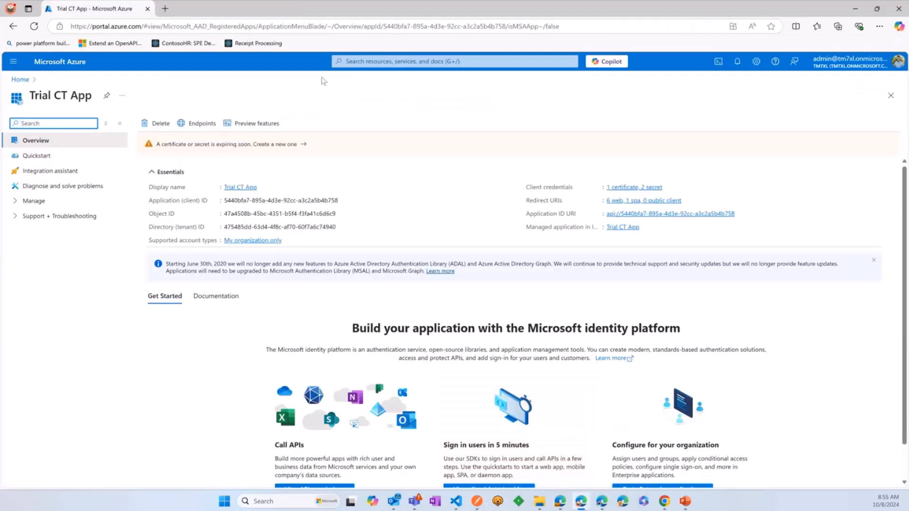
mouse_move(280, 97)
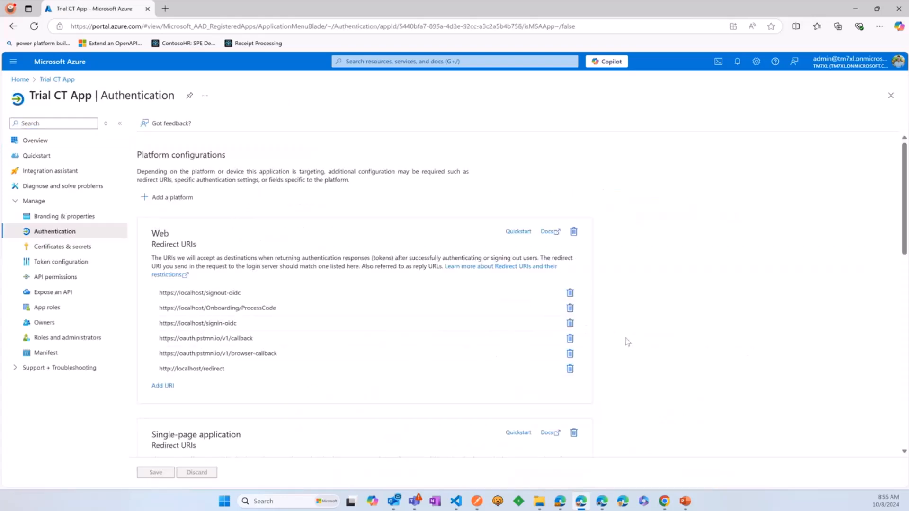
- Add the codespace's 8080 github.dev URL as a single-page application redirect URI and save
scroll(down, 3)
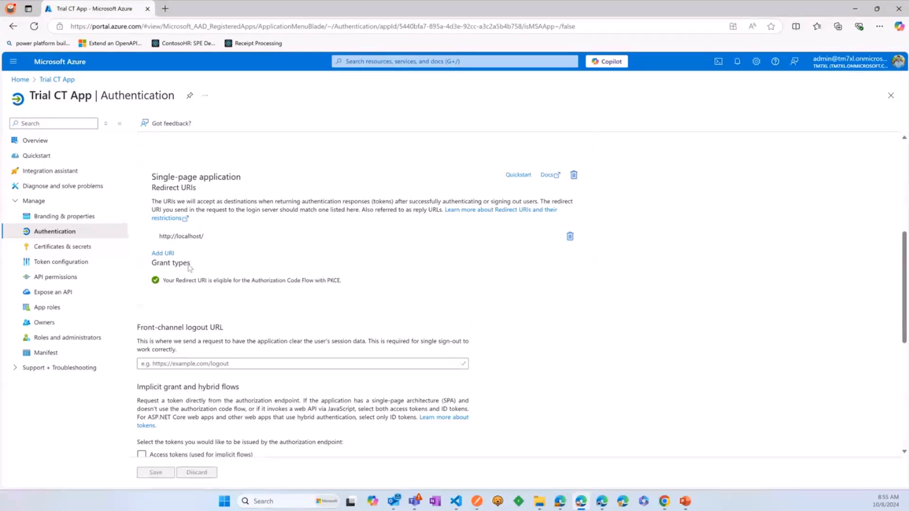
click(162, 253)
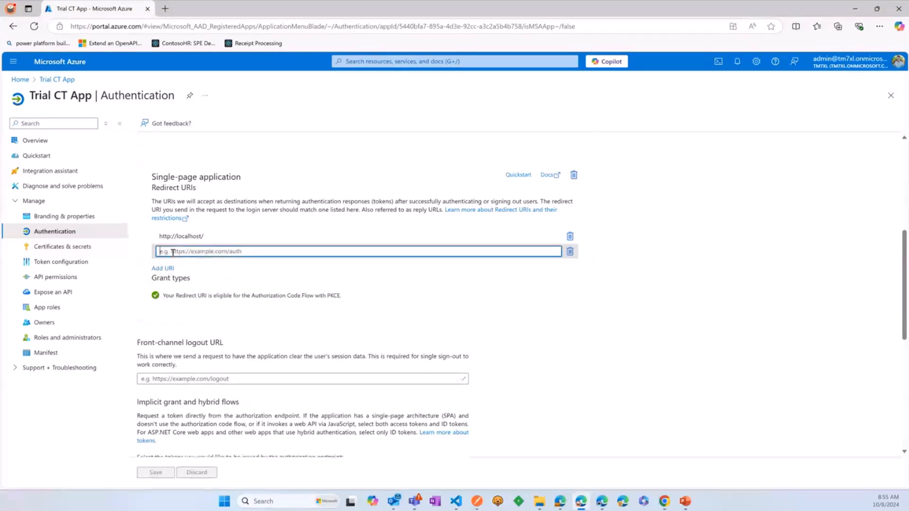
text(http://upgraded-waffle-qjvr77wq9g9h9wwx-8080.app.github.dev/)
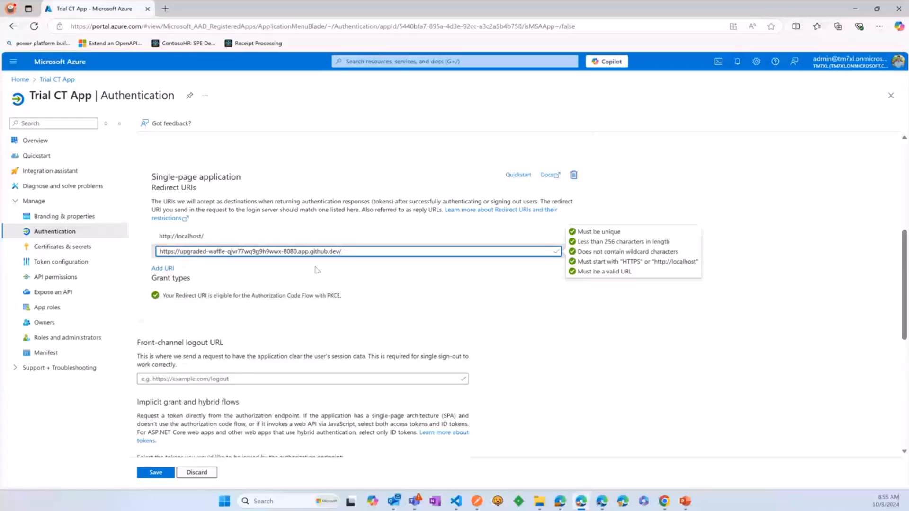
click(155, 472)
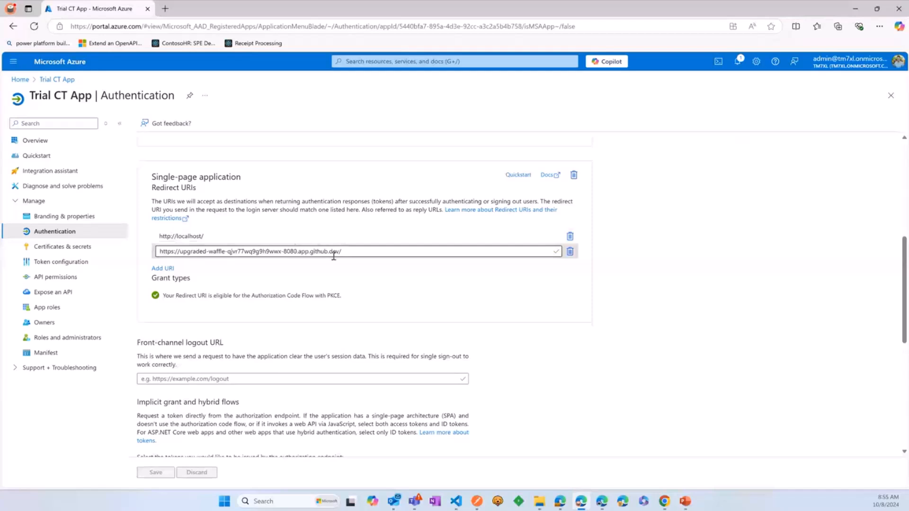
mouse_move(481, 430)
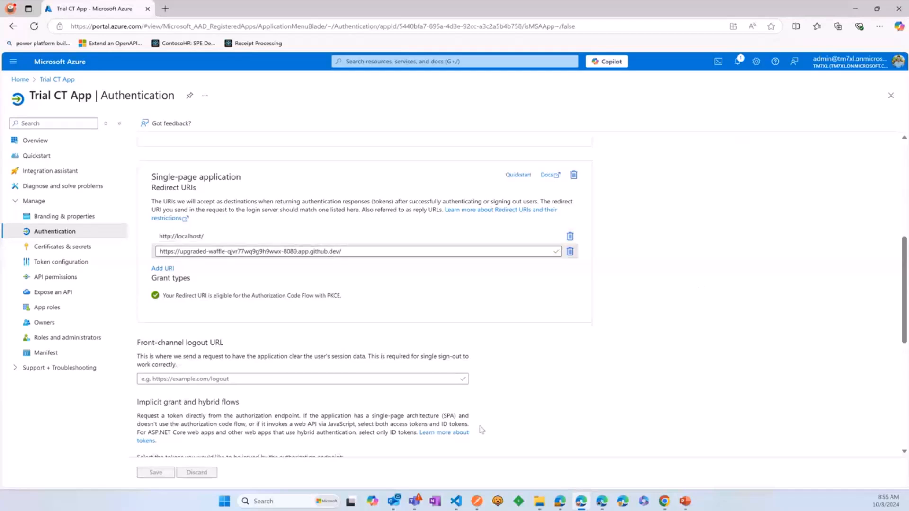
mouse_move(509, 264)
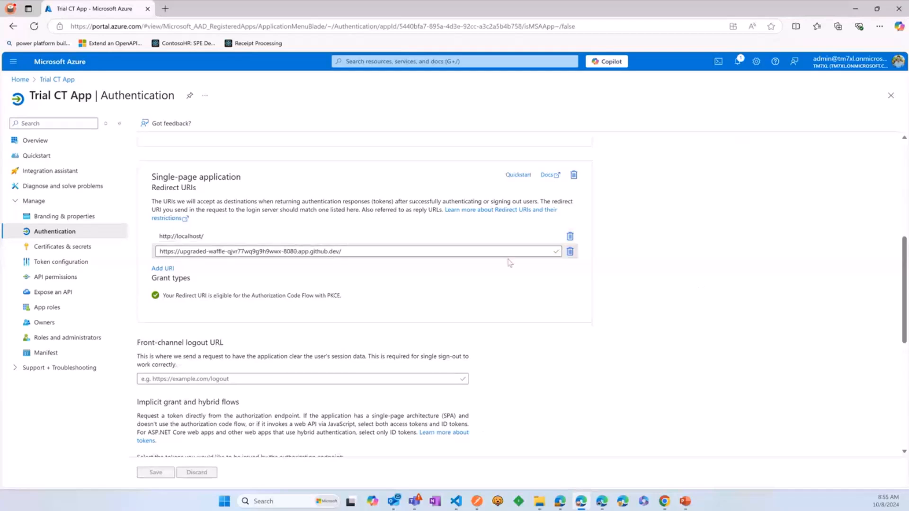
mouse_move(166, 8)
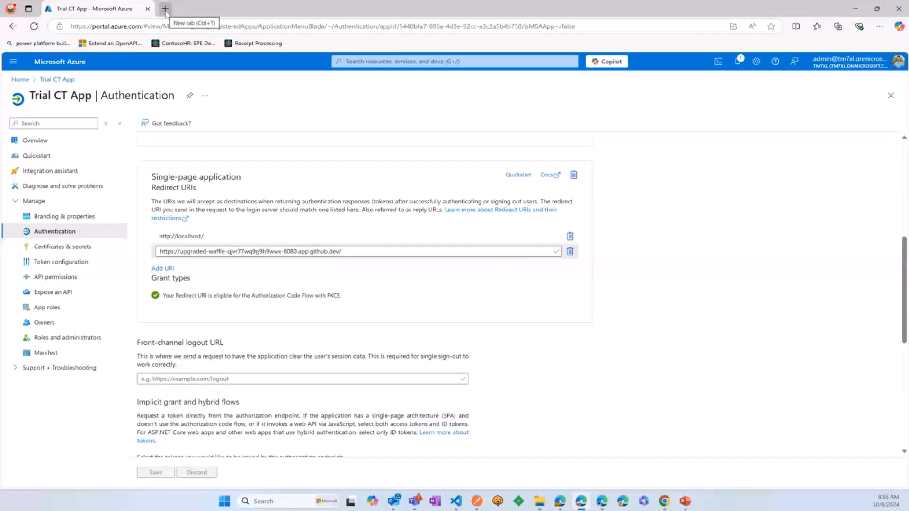
- Load the sample app at the codespace 8080 address, pass the port warning and sign in
click(165, 8)
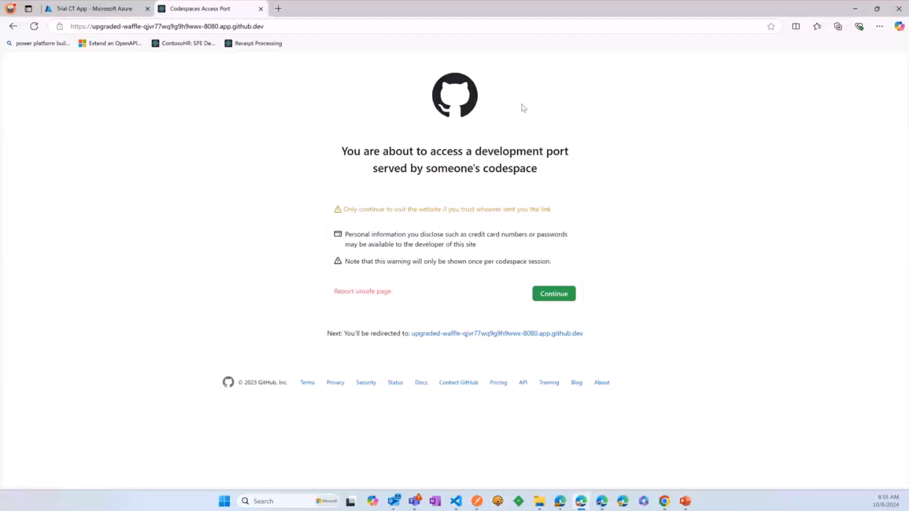
click(553, 293)
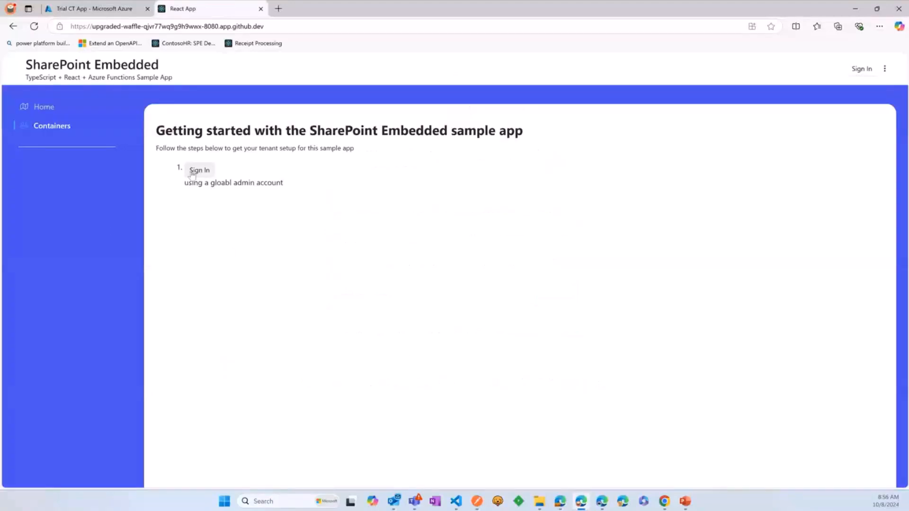
click(199, 169)
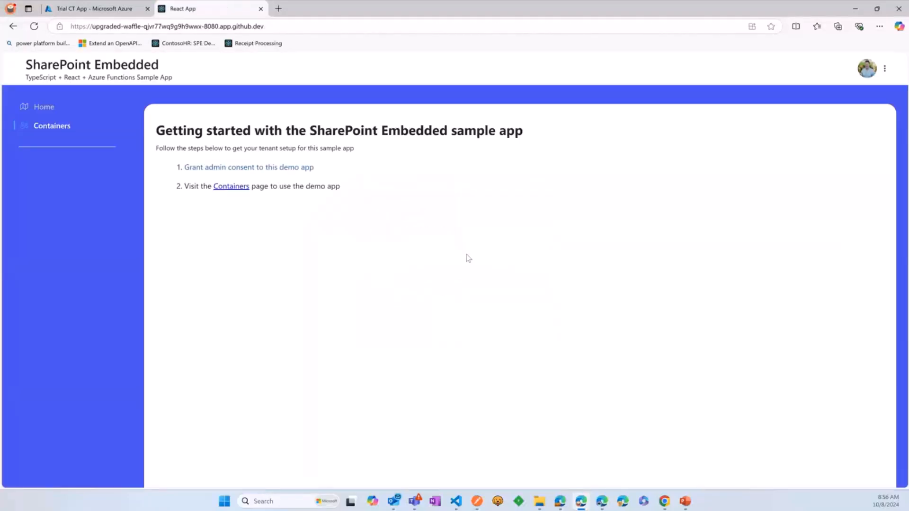
mouse_move(232, 187)
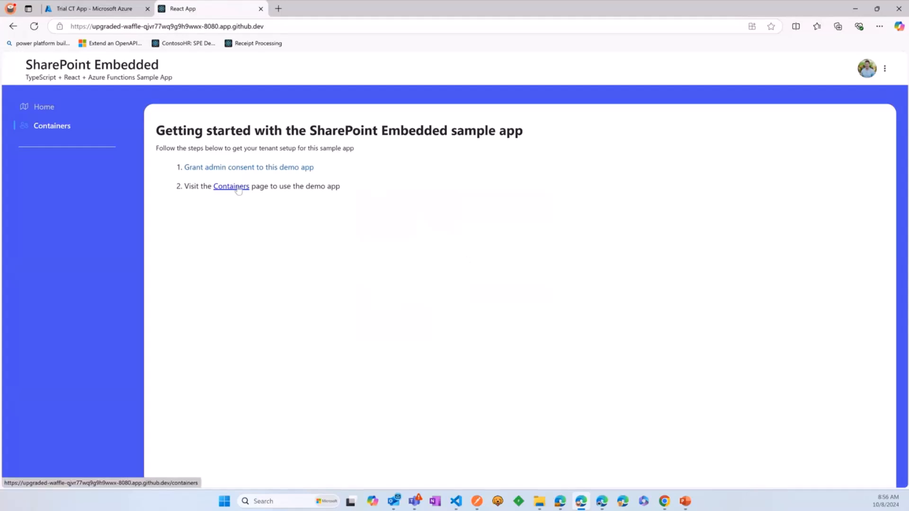
mouse_move(700, 190)
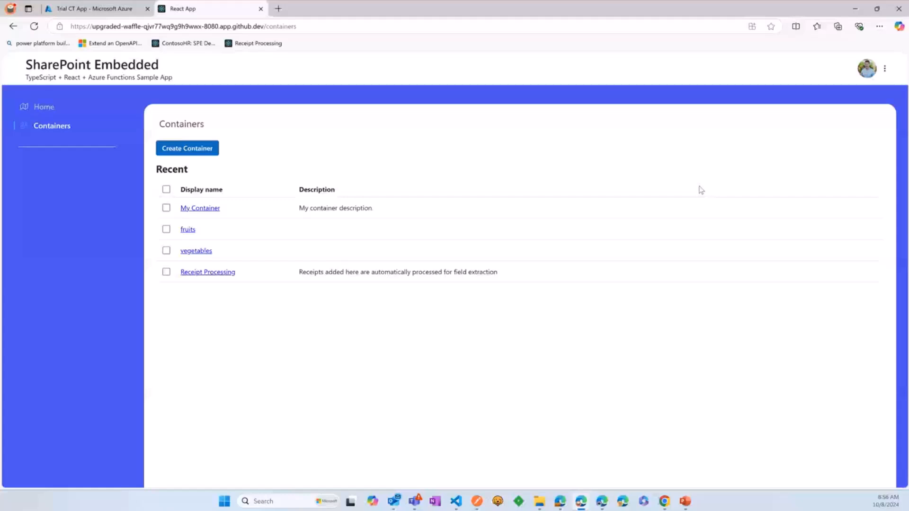
- Upload all five receipt files from the receipts folder into the Receipt Processing container
click(207, 272)
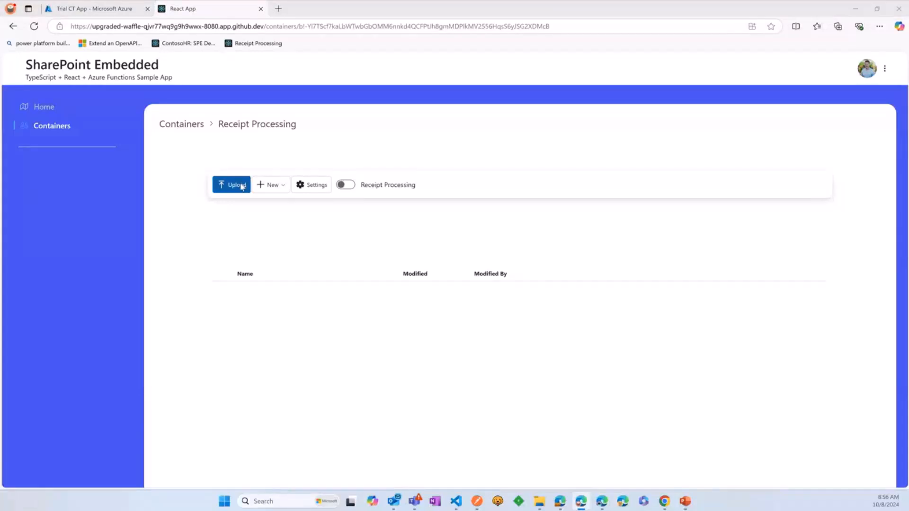
click(231, 184)
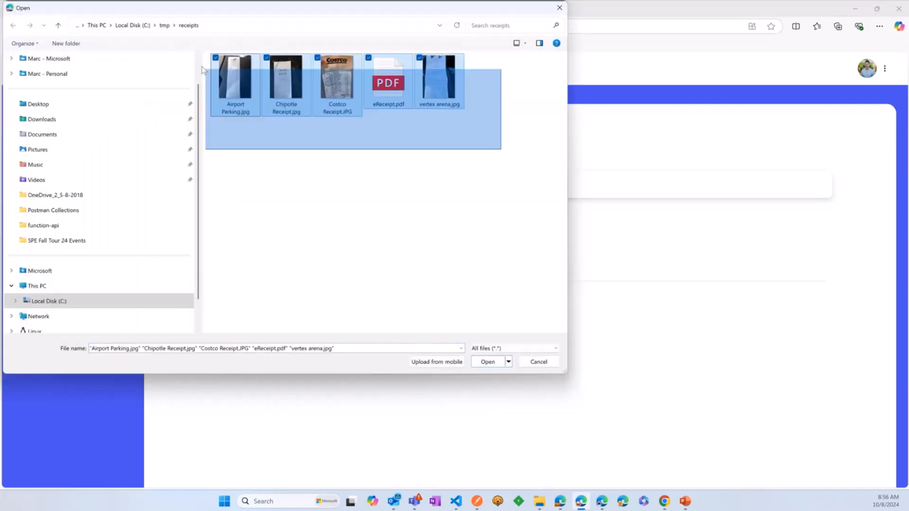
click(488, 361)
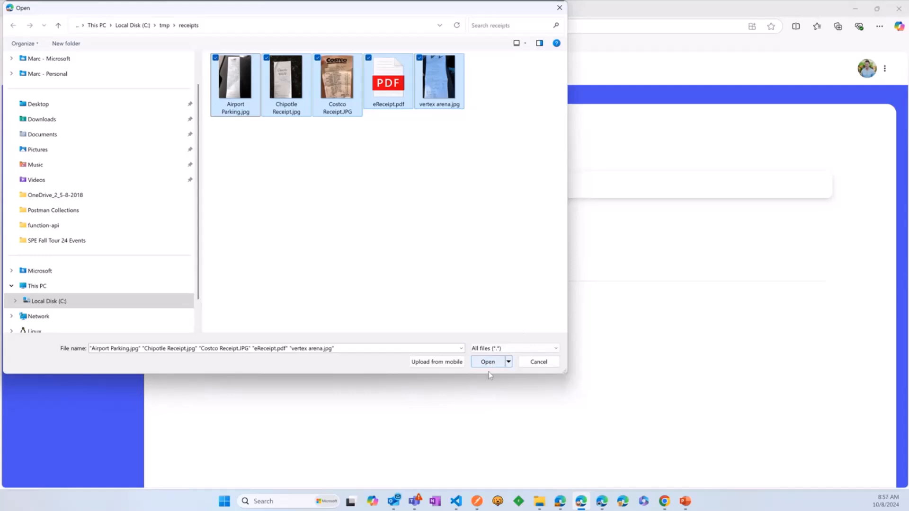
click(487, 361)
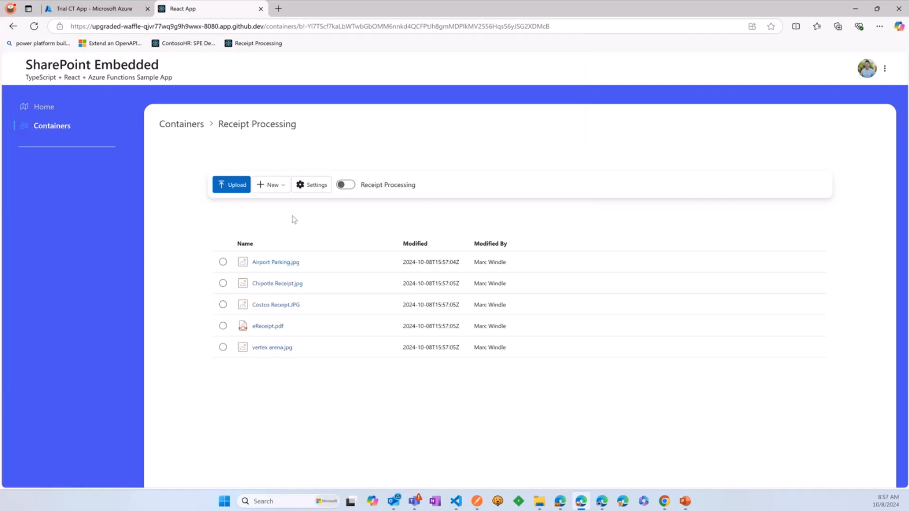
mouse_move(275, 261)
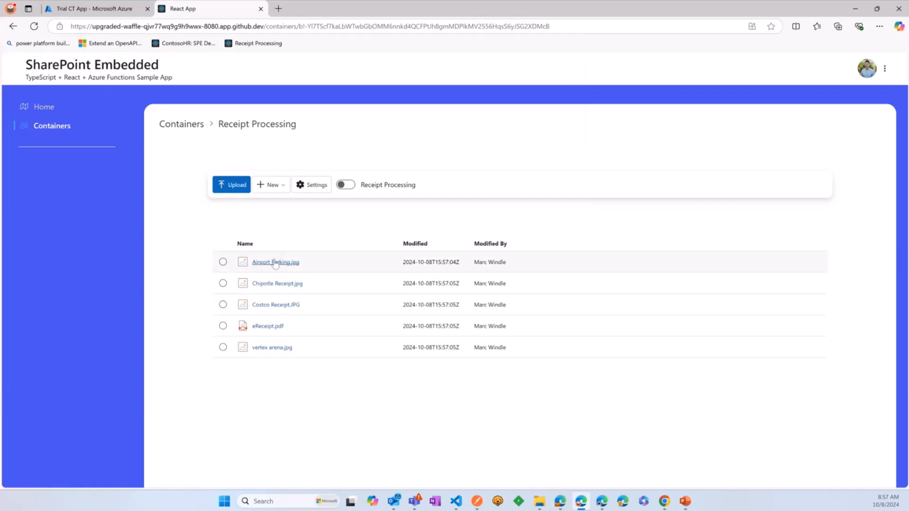
click(276, 262)
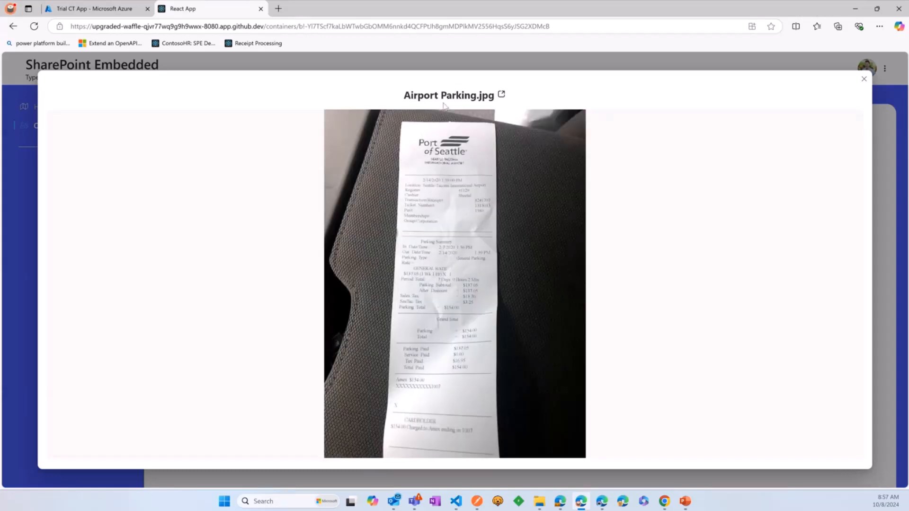
mouse_move(473, 191)
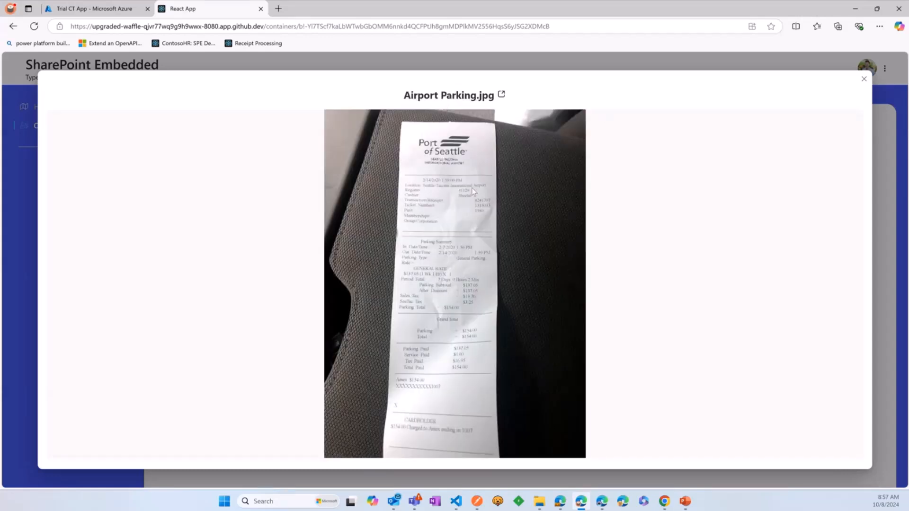
mouse_move(781, 119)
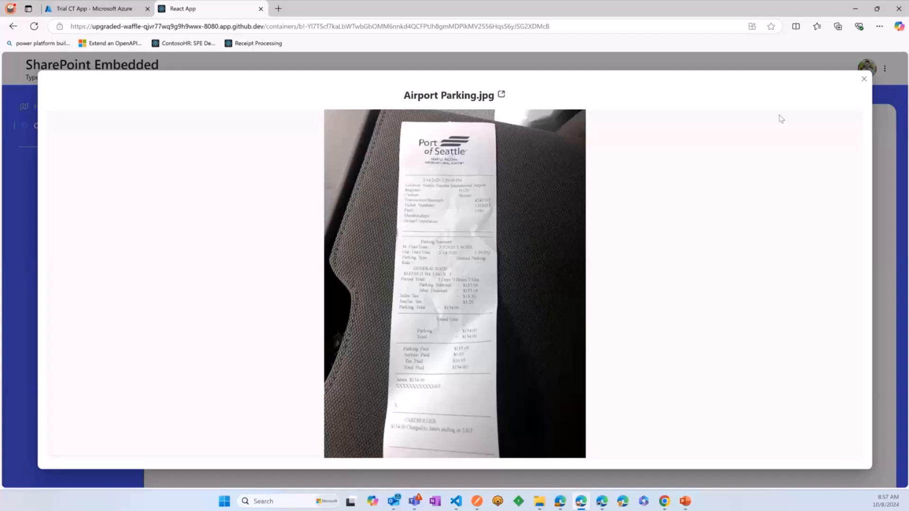
click(864, 79)
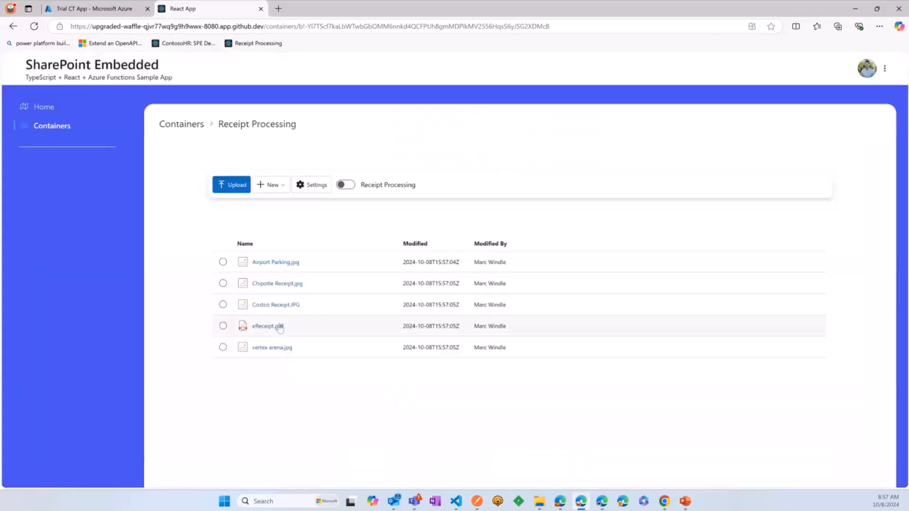
click(267, 326)
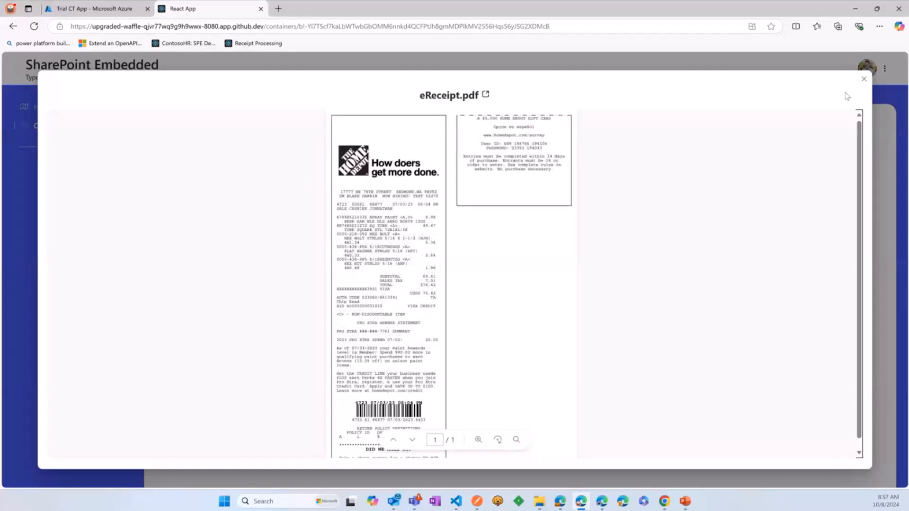
mouse_move(865, 85)
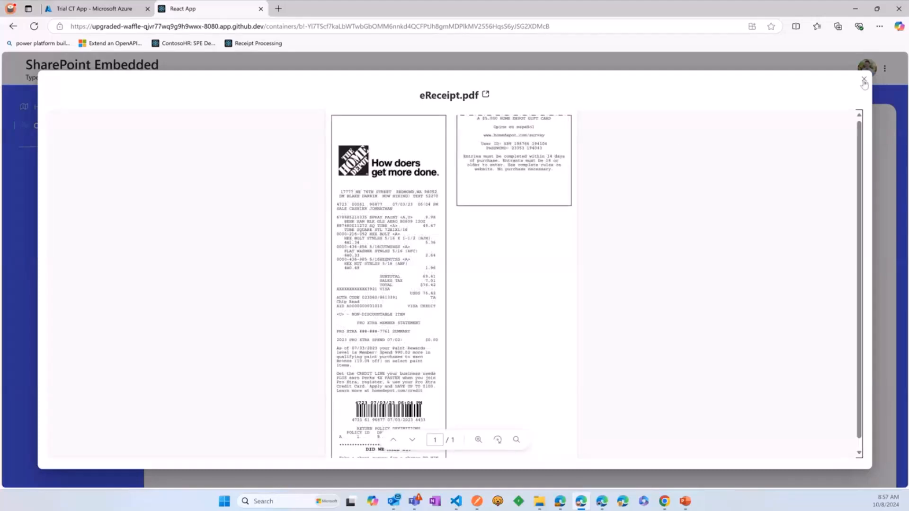
click(864, 80)
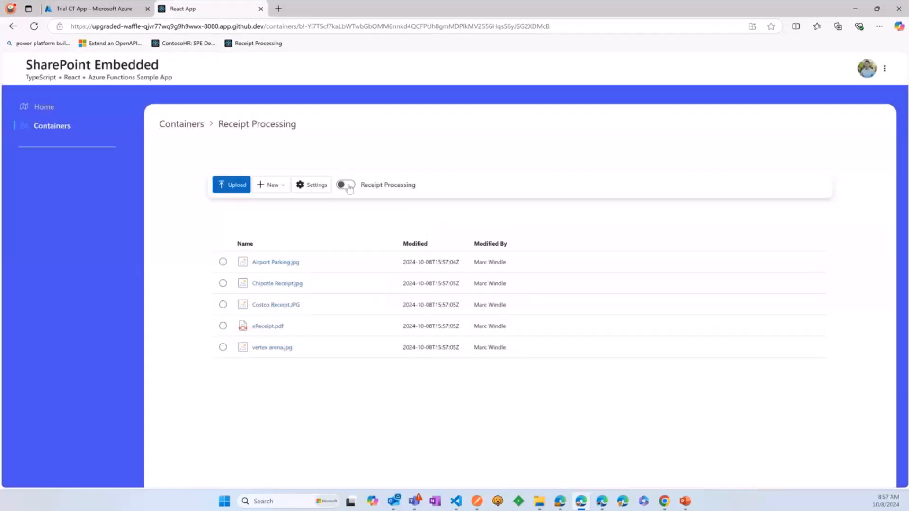
- Enable receipt processing so merchant and total are extracted, then preview Airport Parking.jpg
click(346, 185)
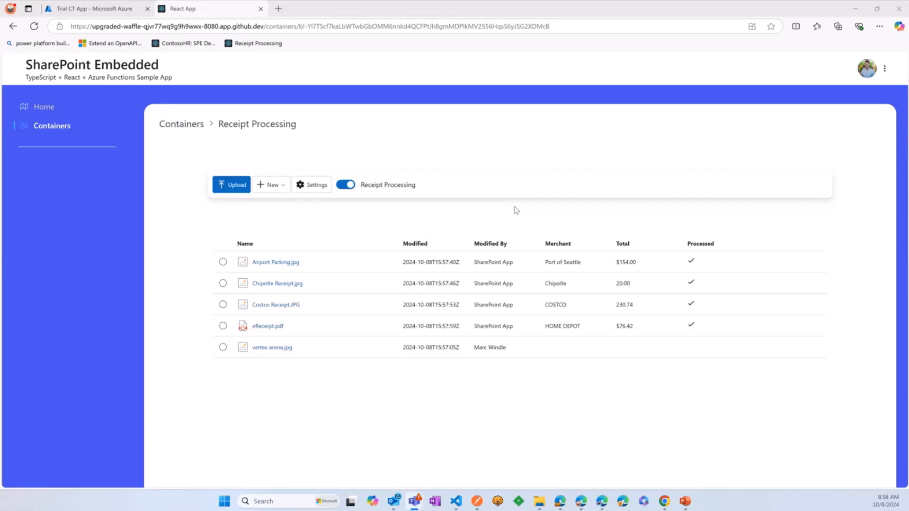
mouse_move(459, 225)
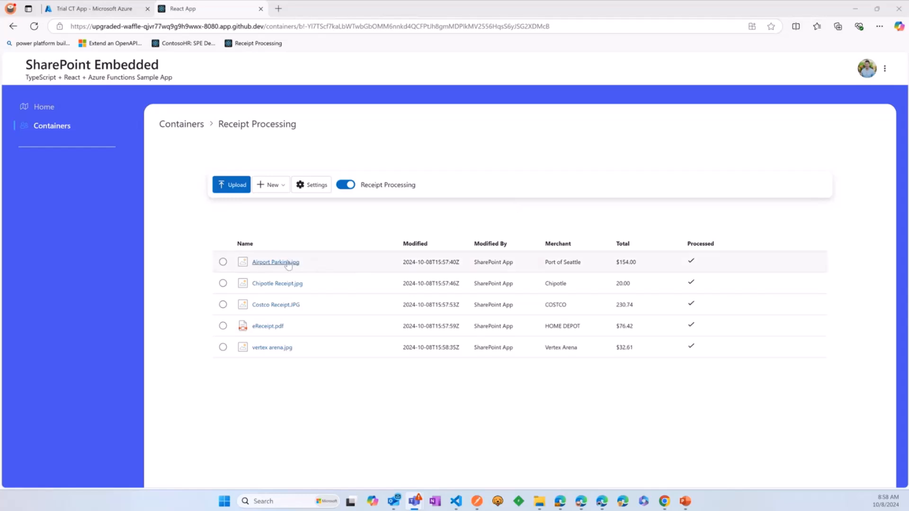
click(275, 262)
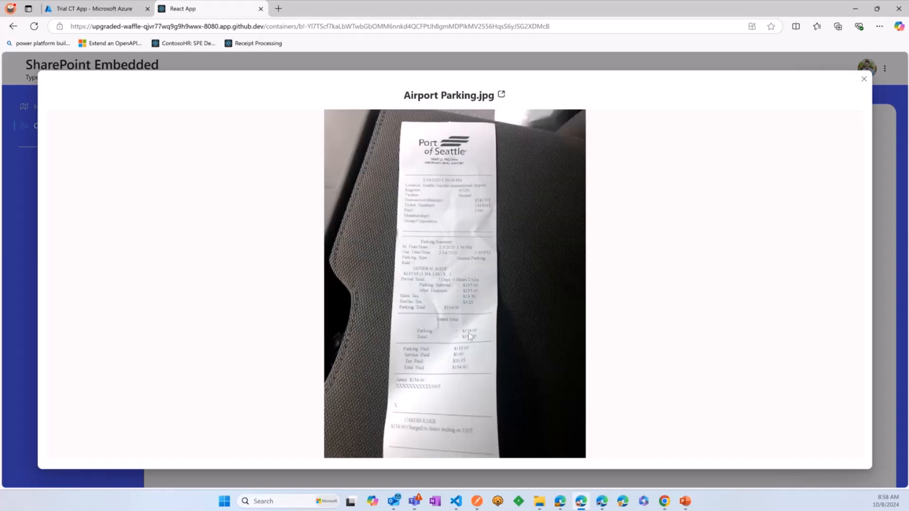
click(864, 78)
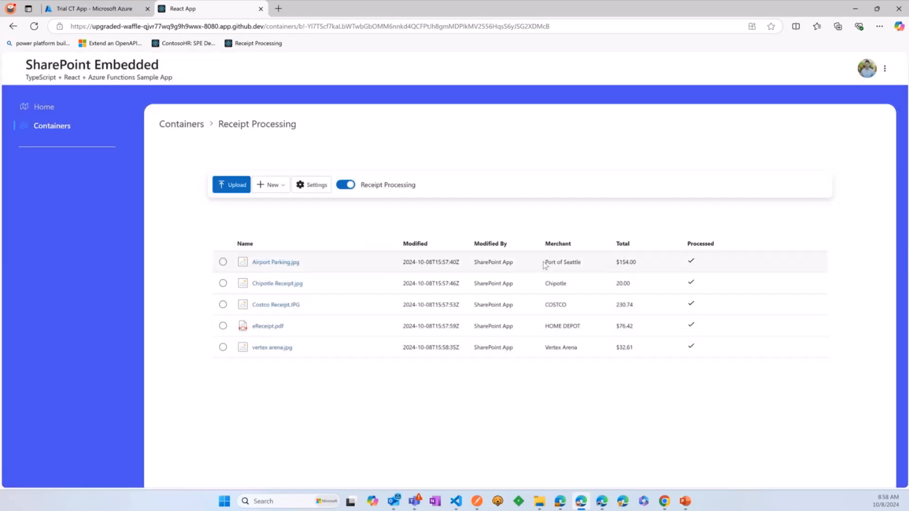
mouse_move(699, 264)
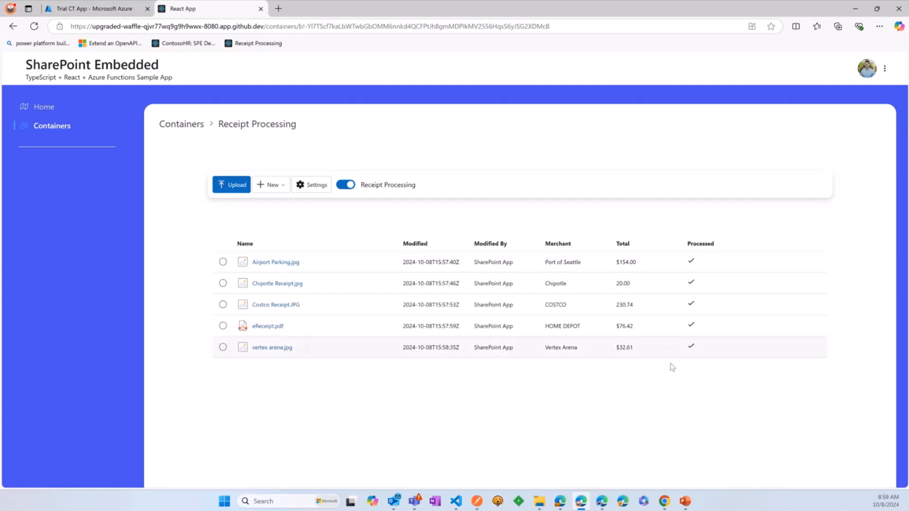
mouse_move(711, 433)
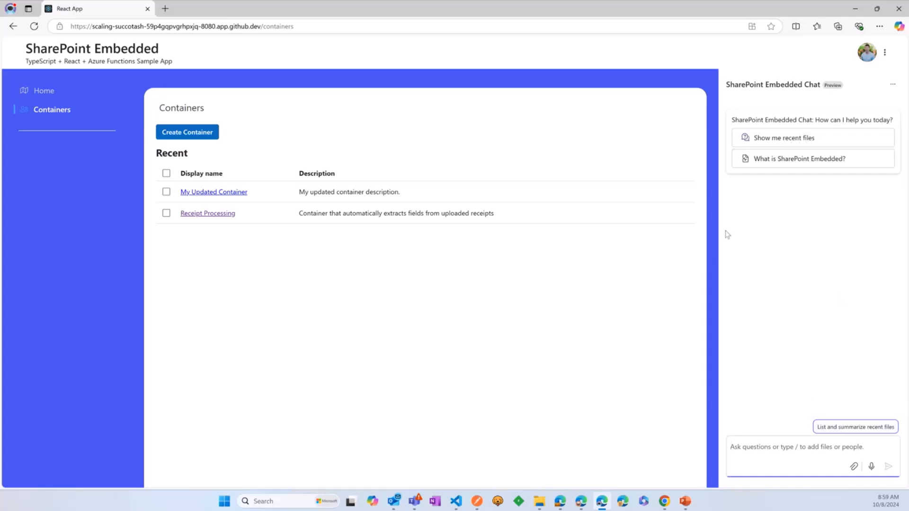
mouse_move(451, 421)
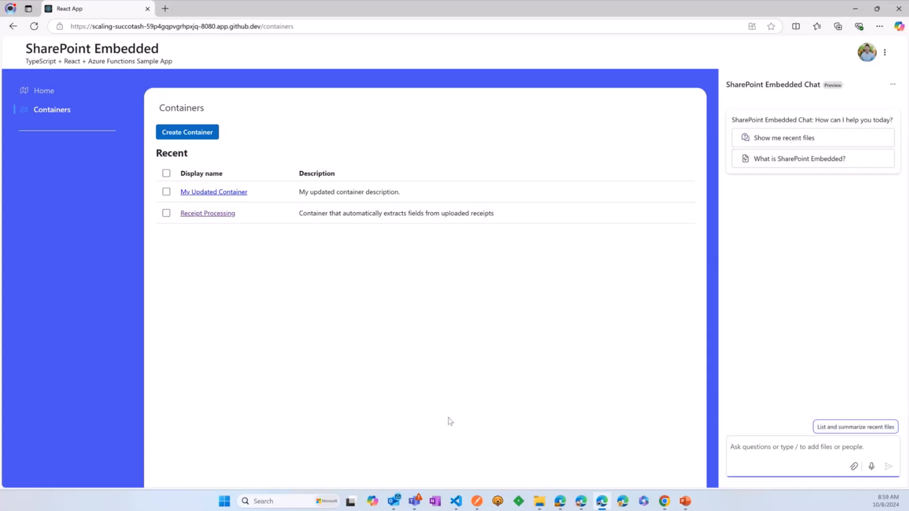